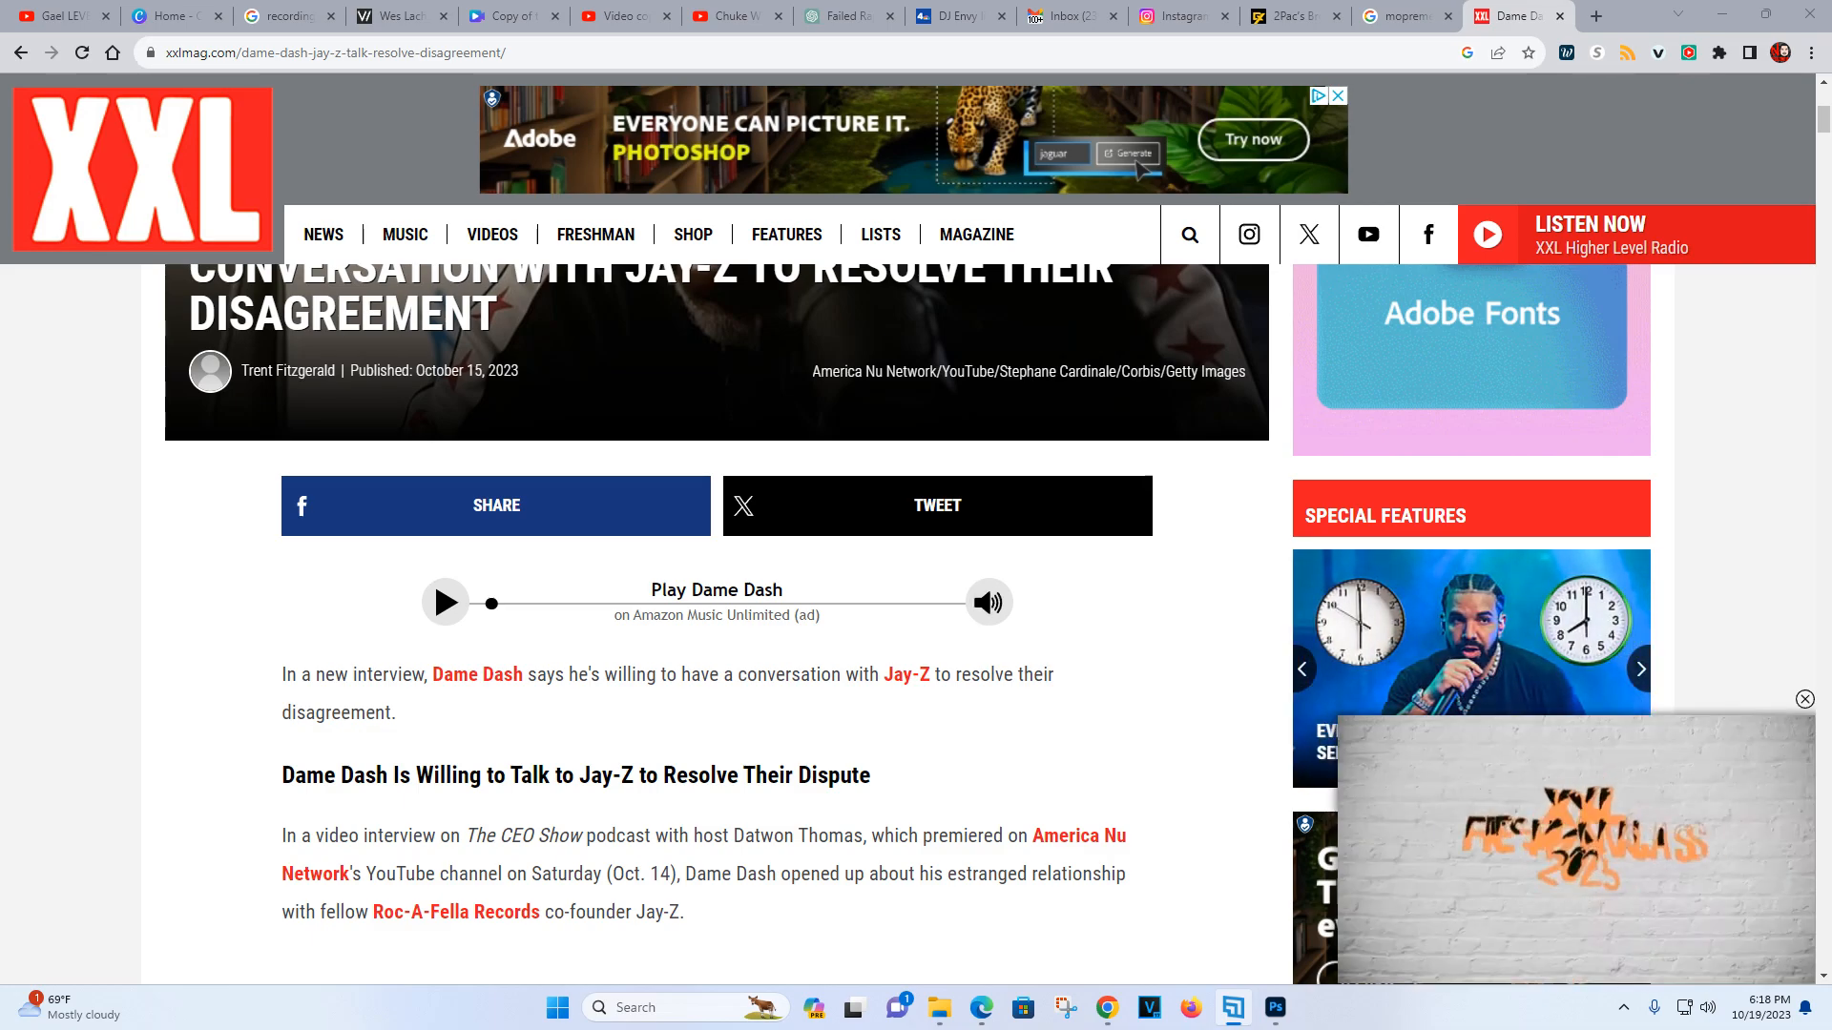
Scroll past the headline to the intro paragraphs and the first embedded video
scroll("up", 3)
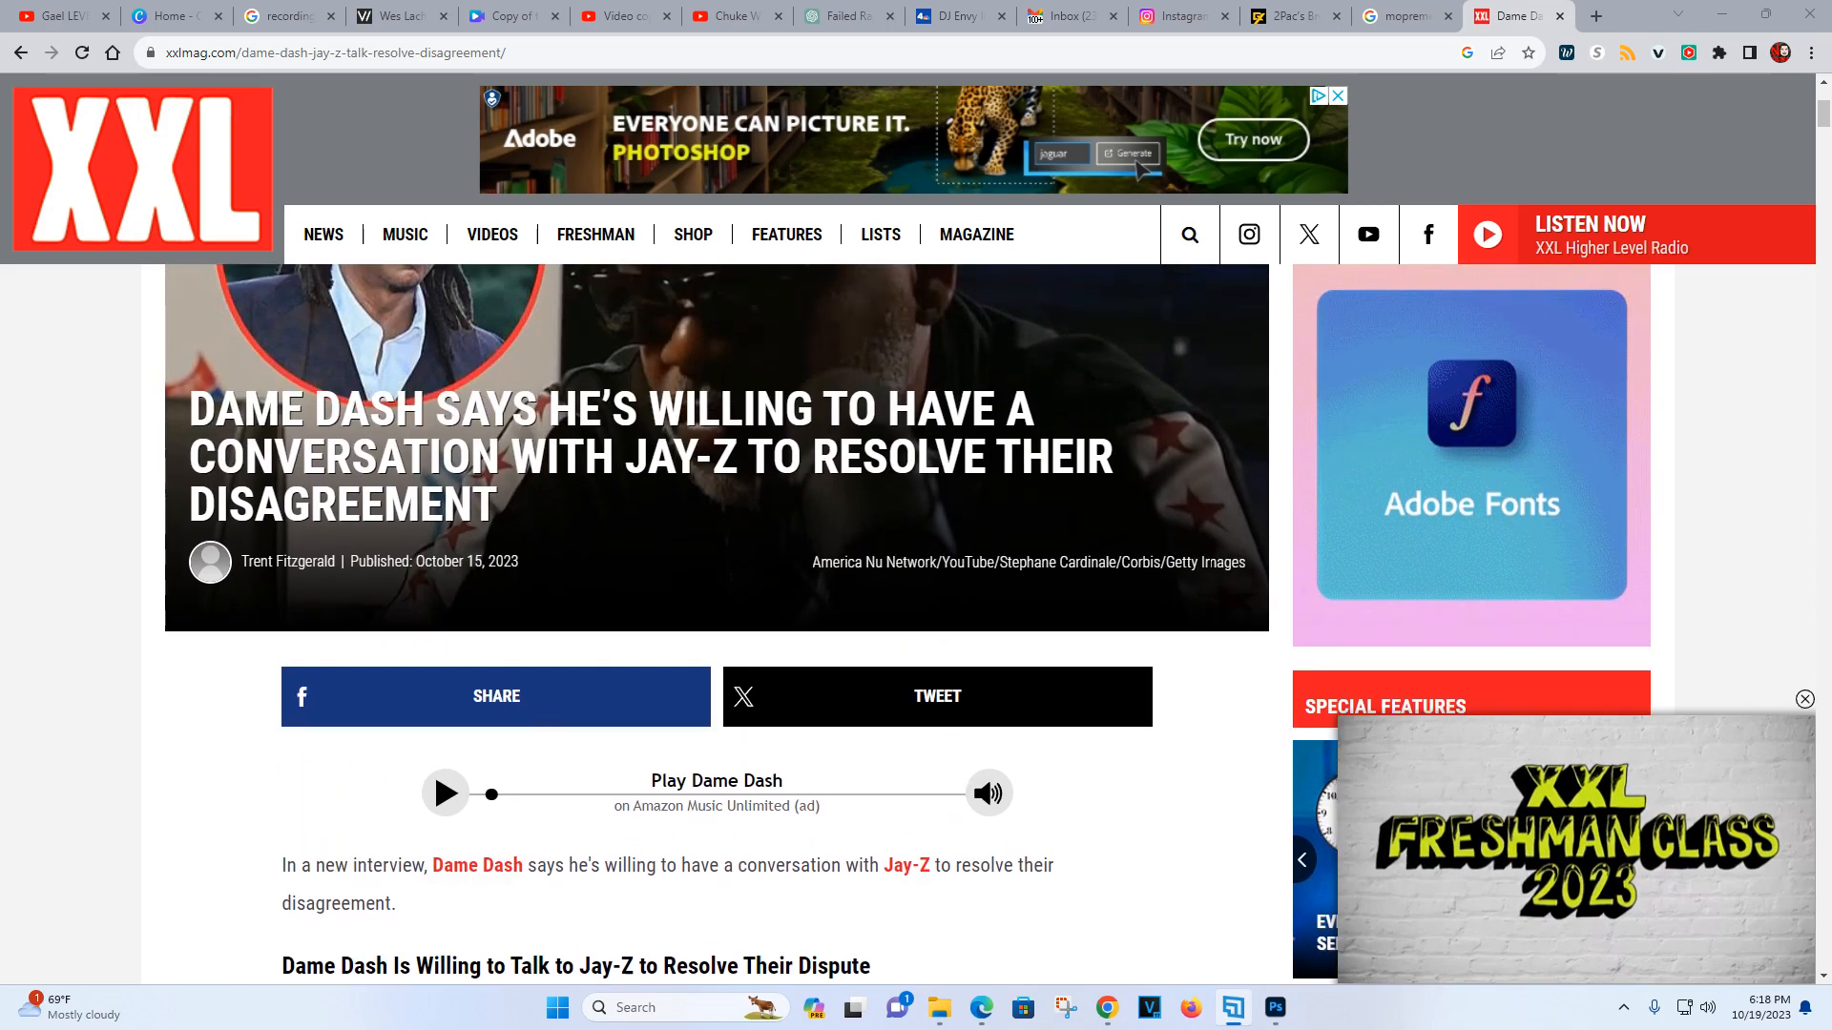
scroll("down", 3)
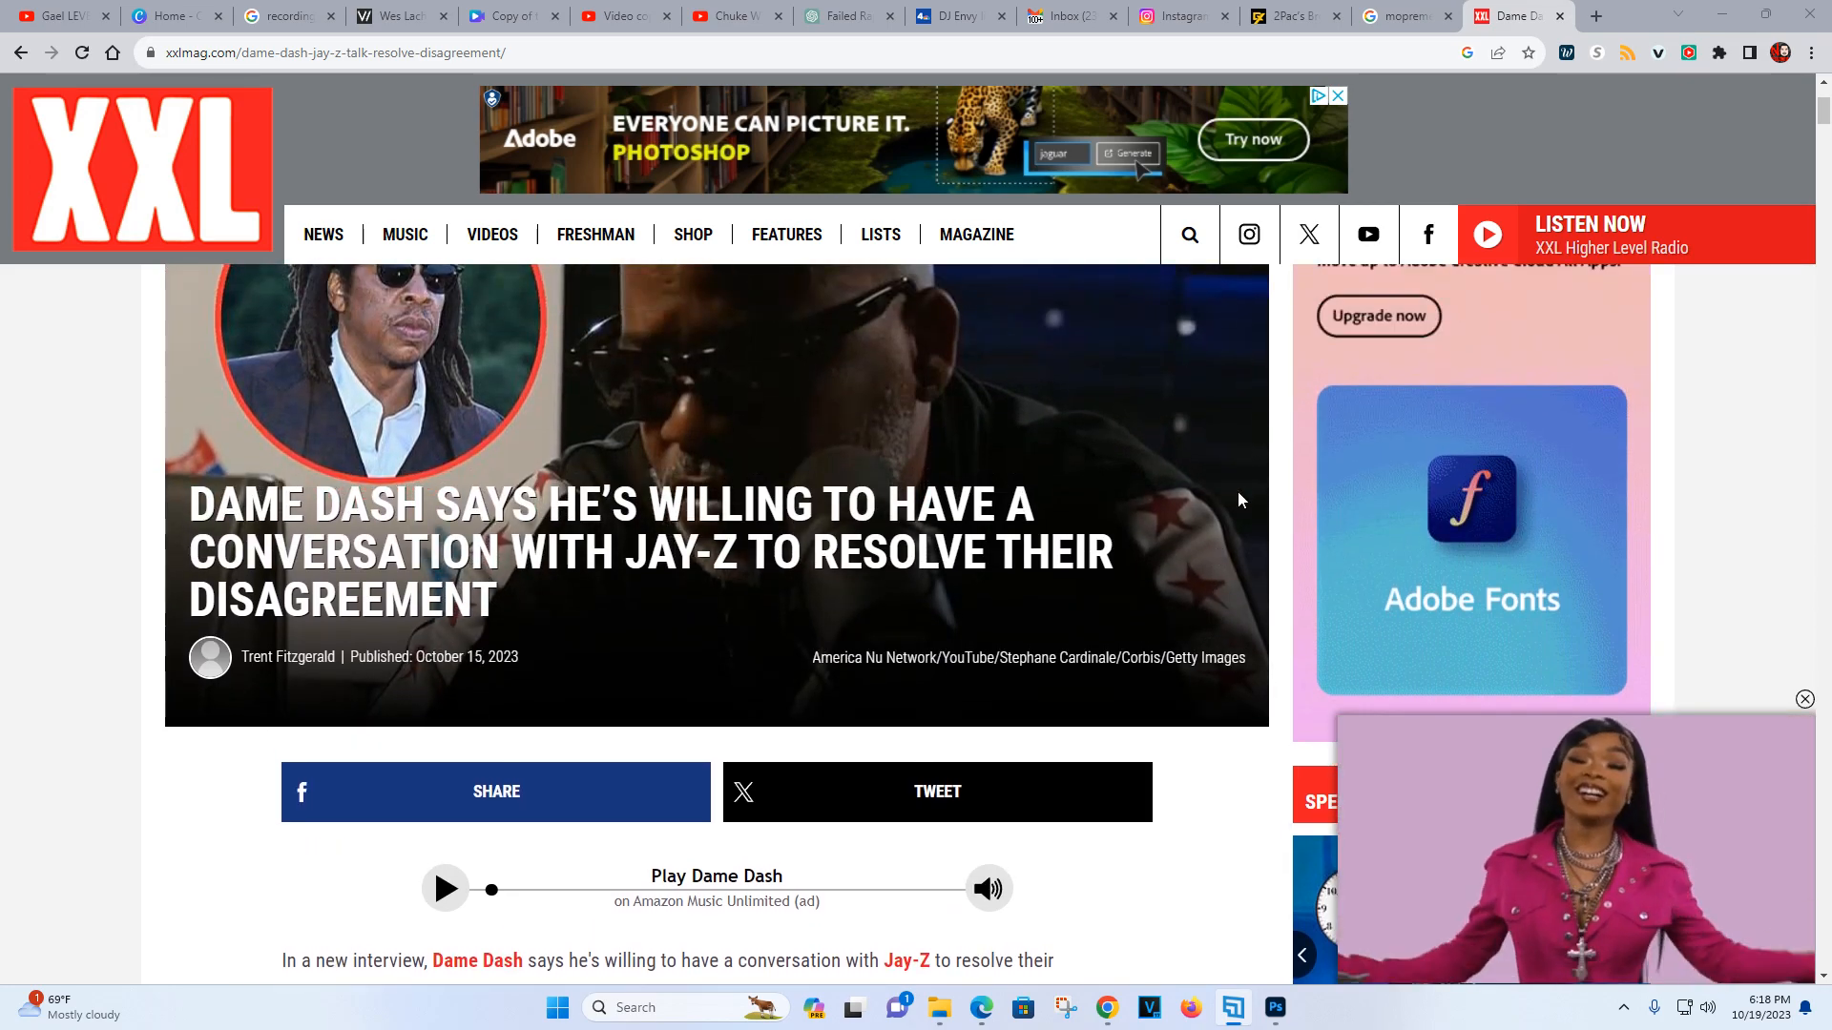
scroll("down", 3)
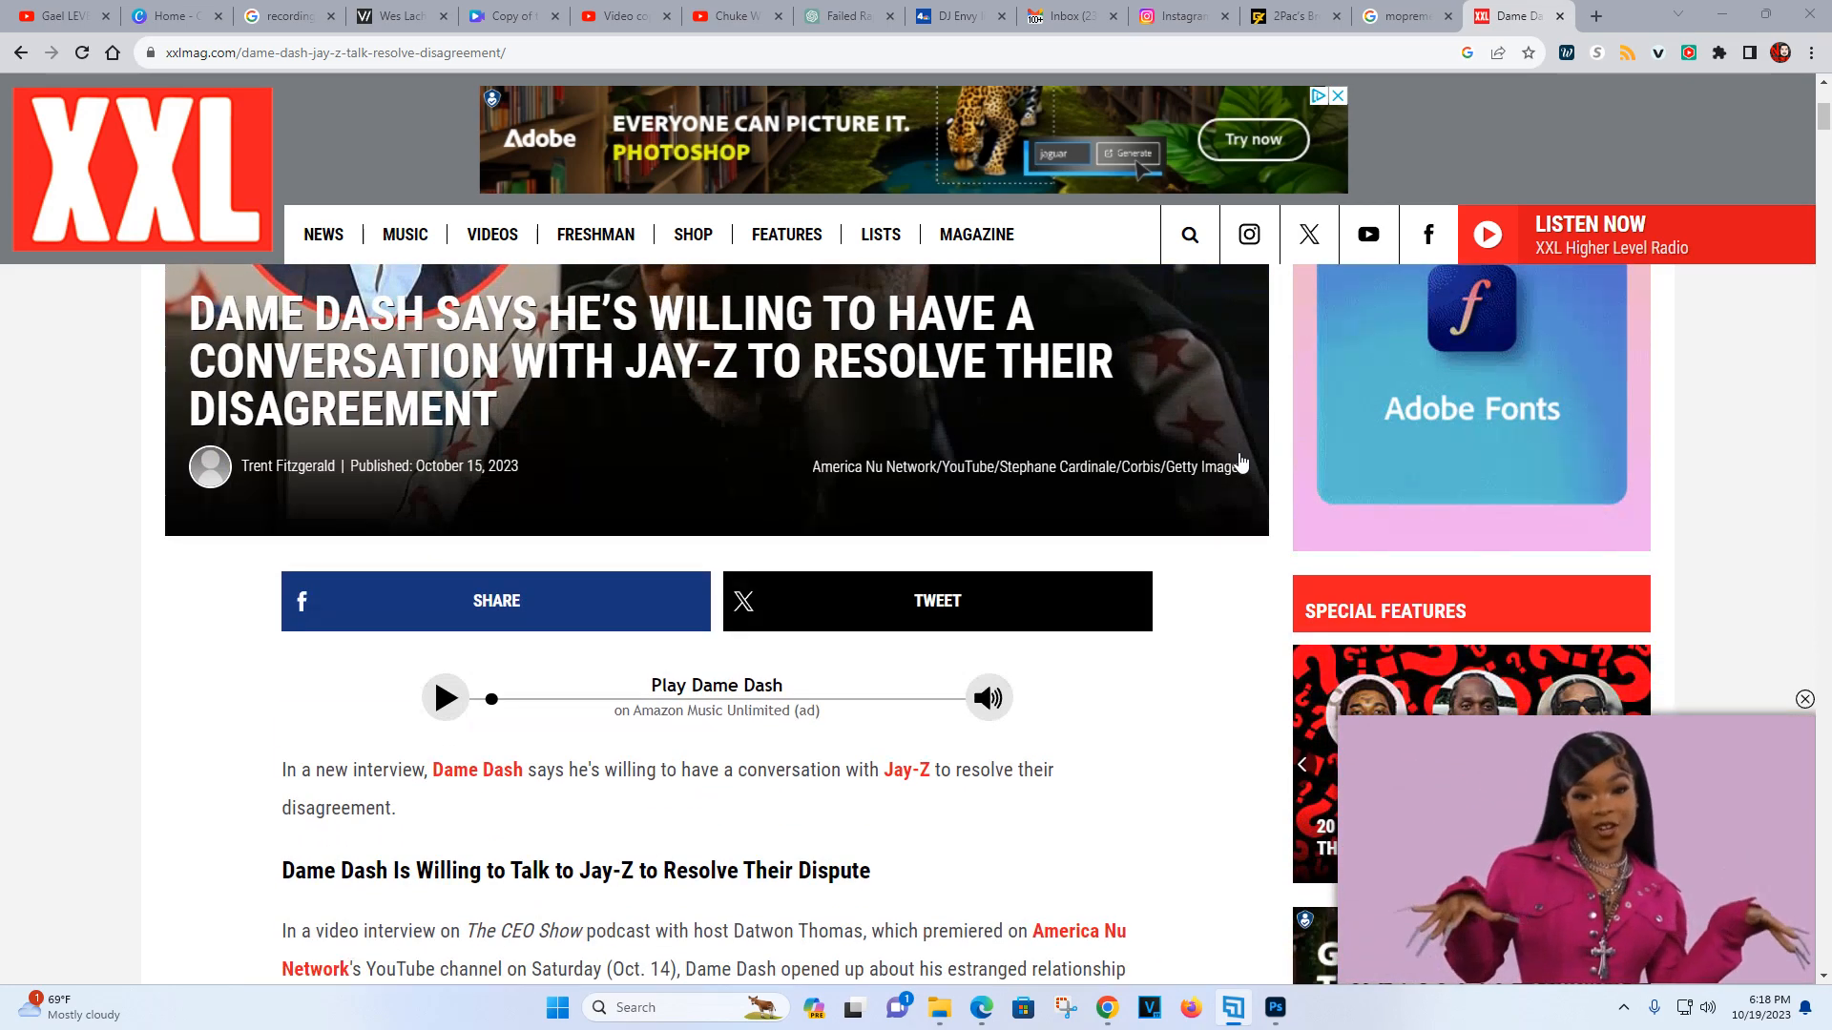
scroll("down", 3)
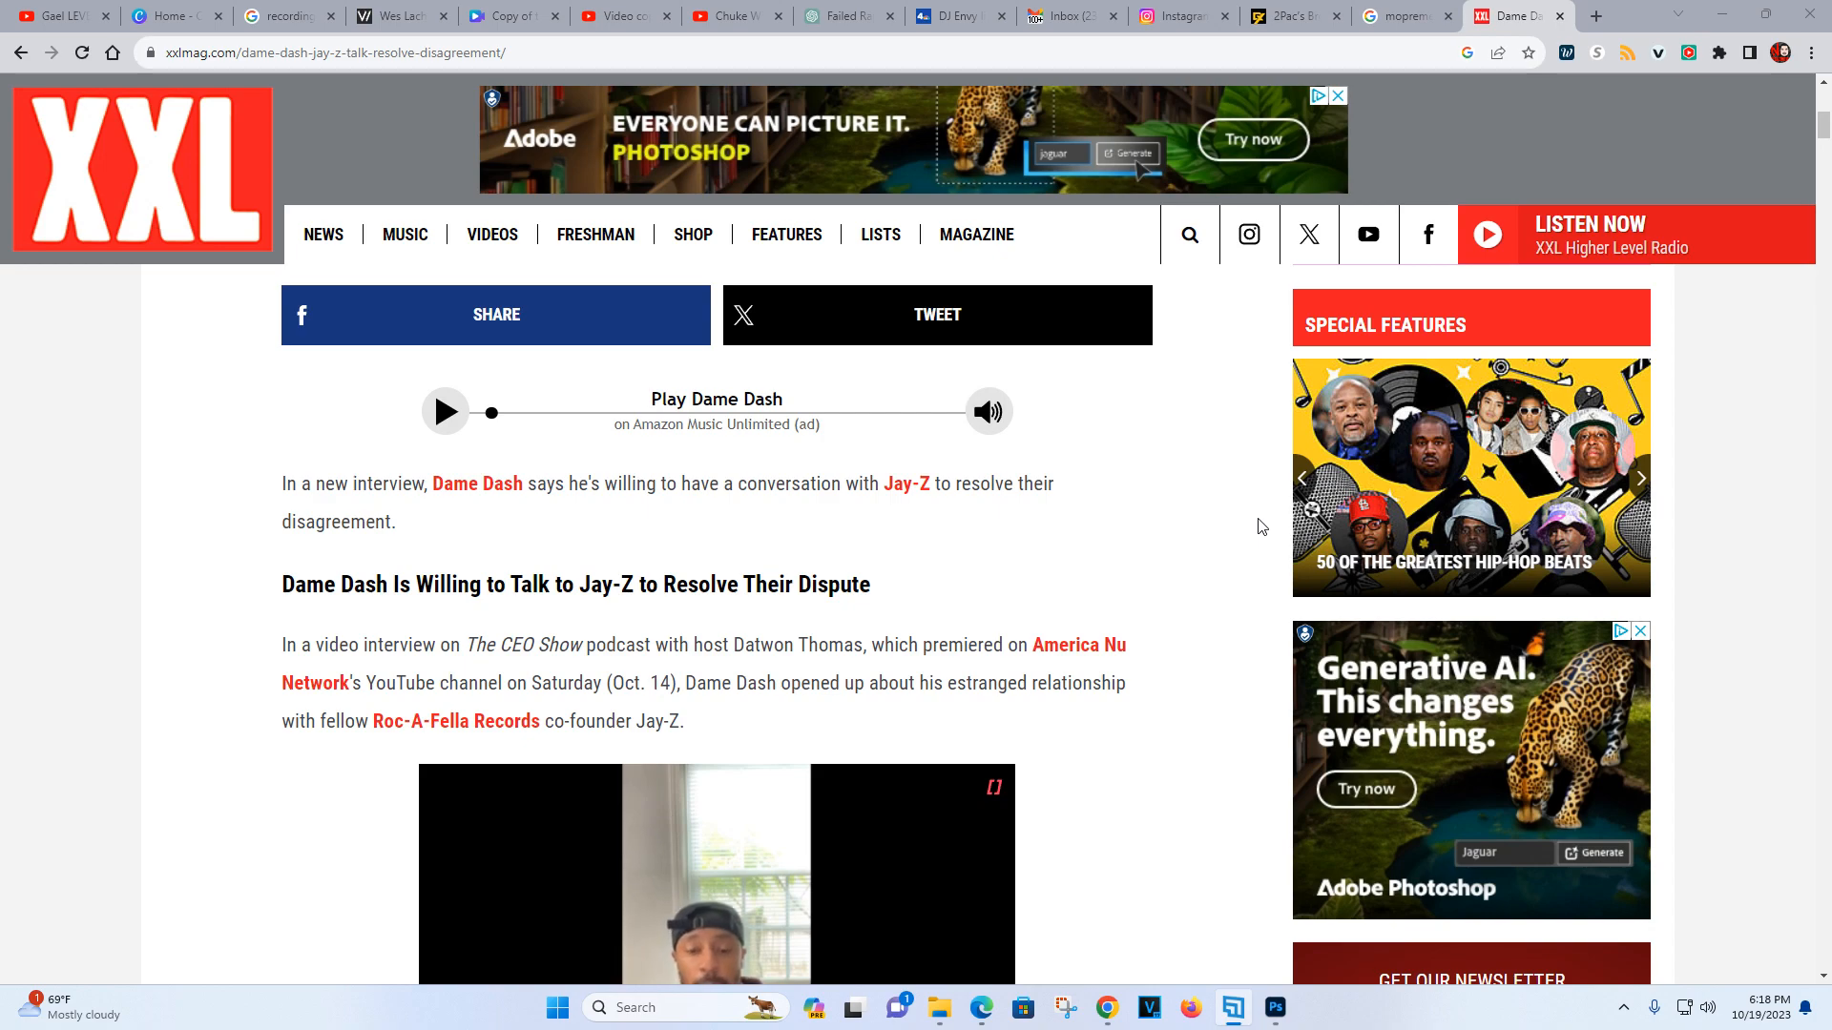
left_click(1641, 477)
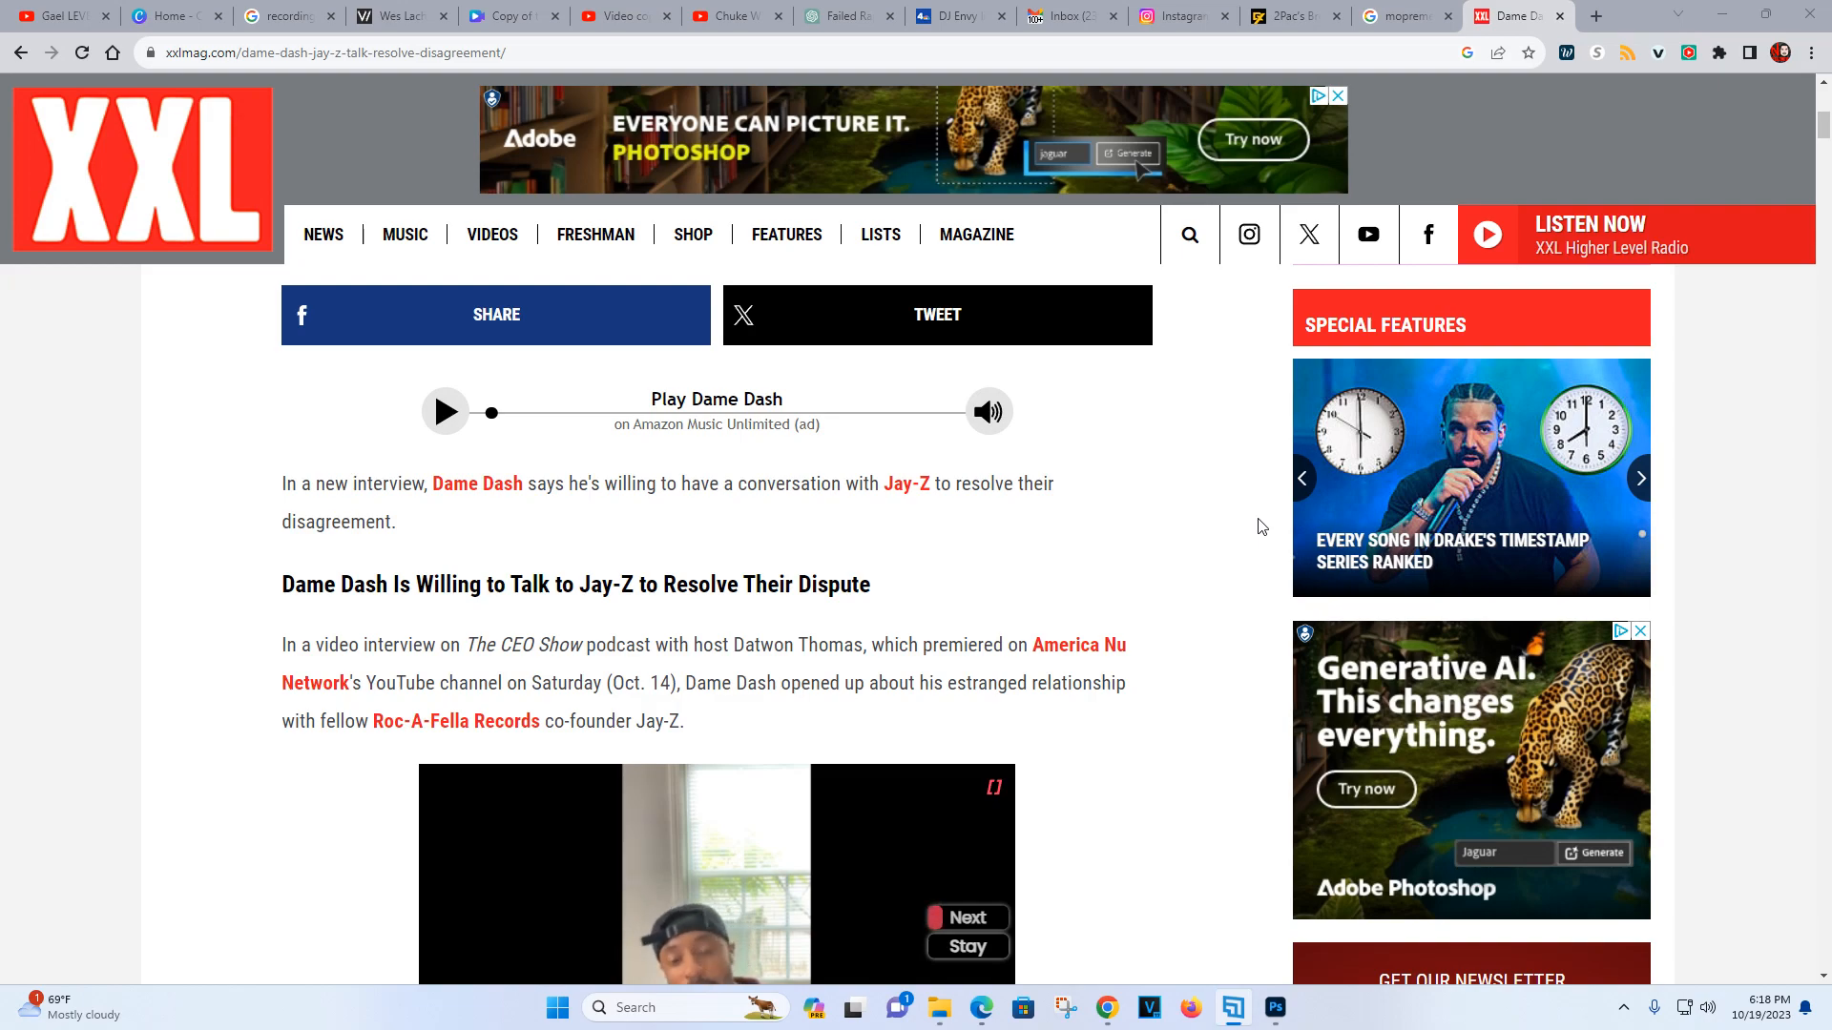
left_click(1639, 477)
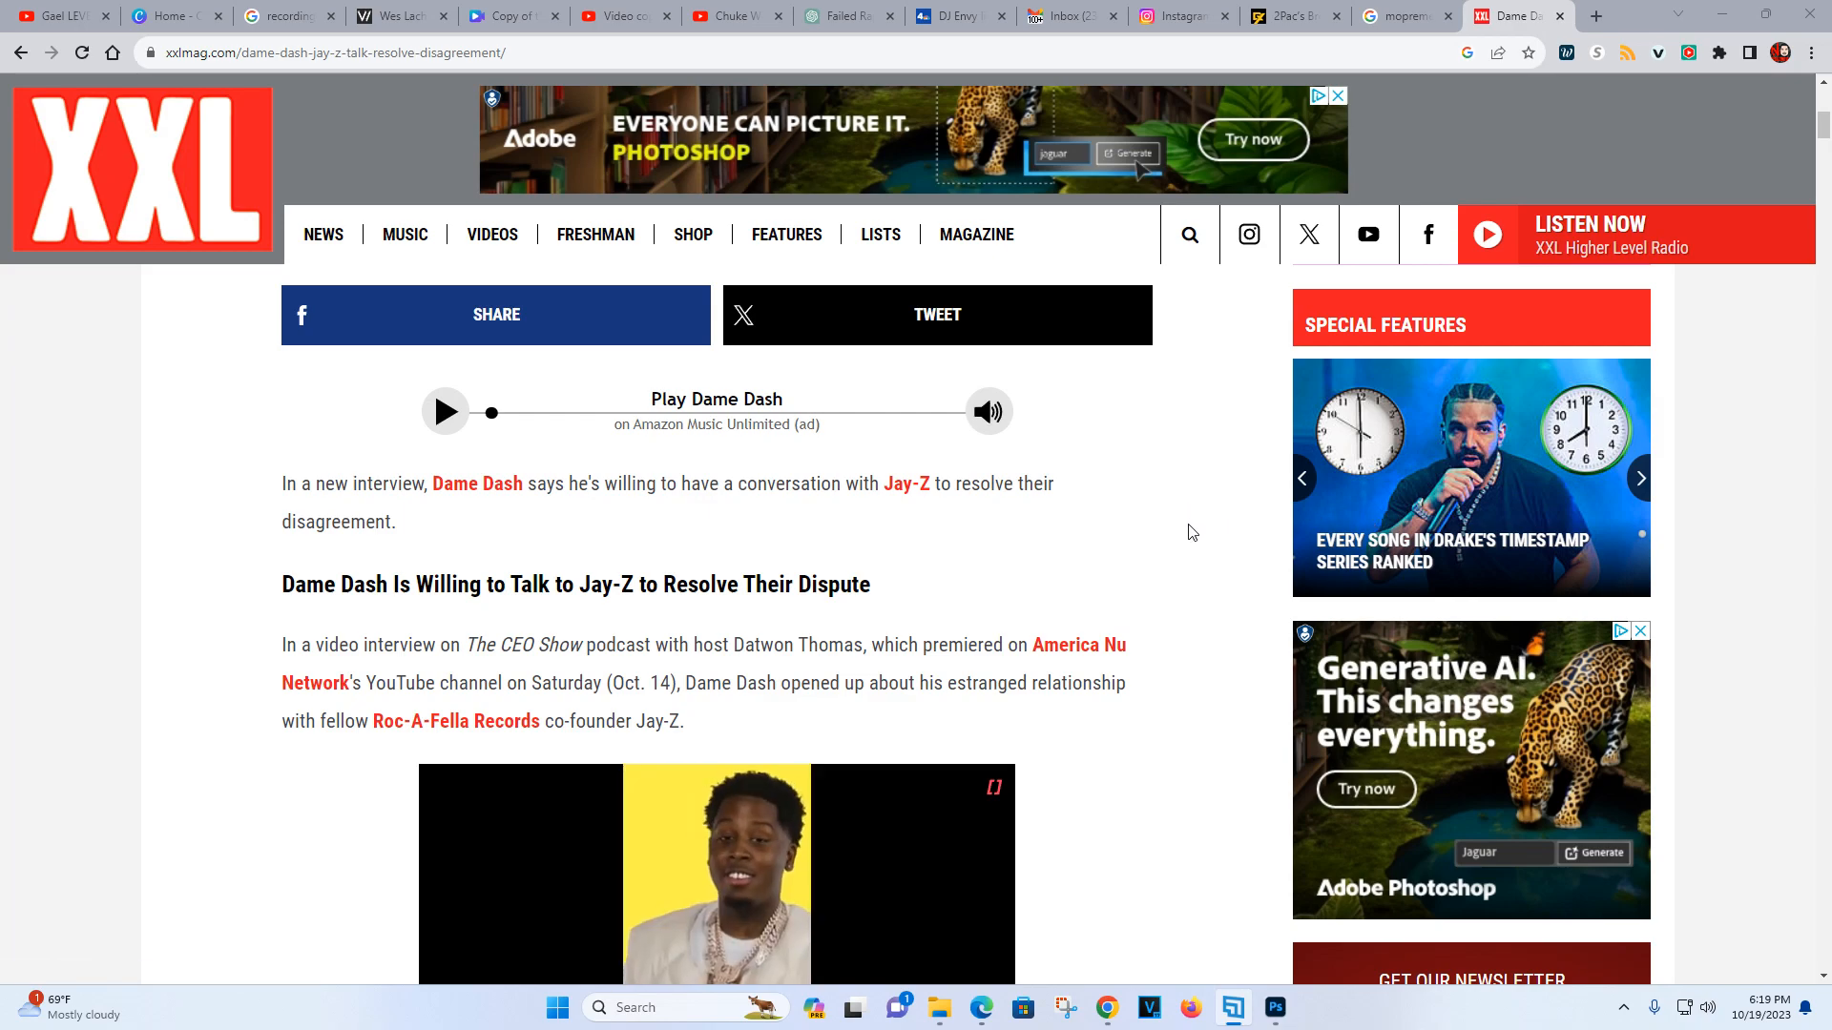
Scroll past the video and Read Next box to the $10 million Roc-A-Fella sale passage
scroll("down", 3)
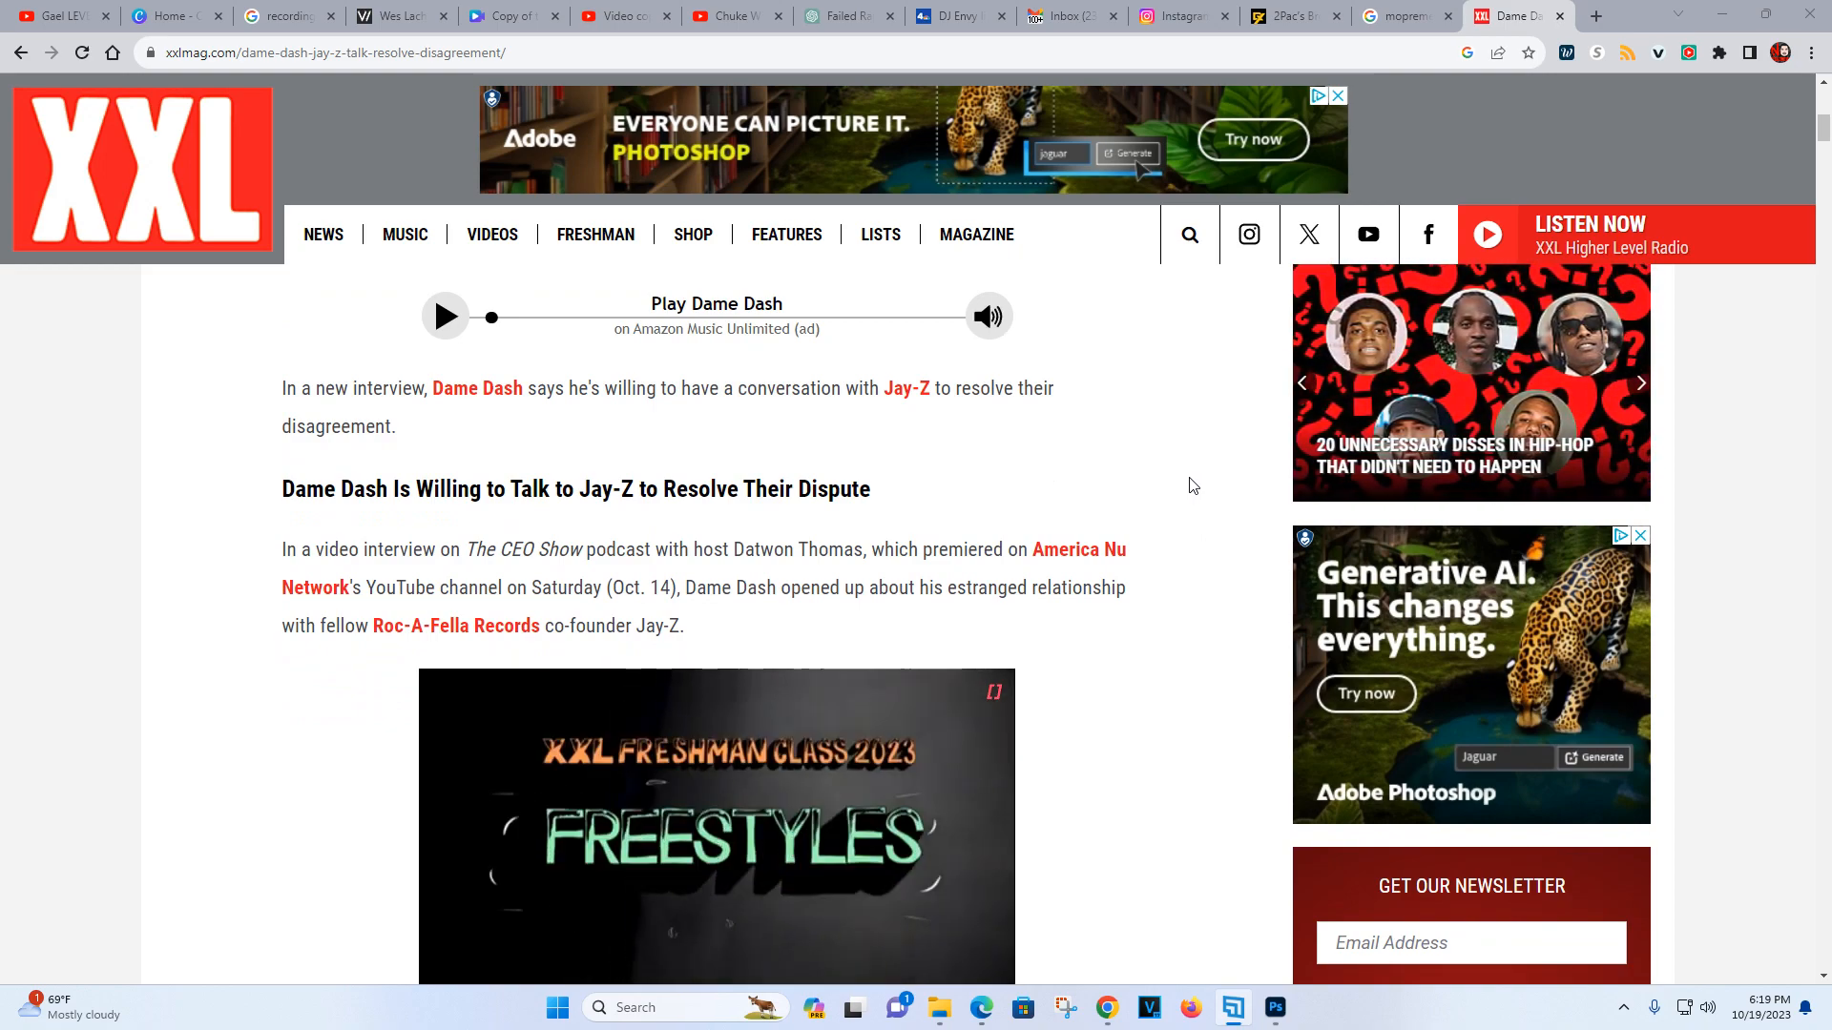
scroll("down", 3)
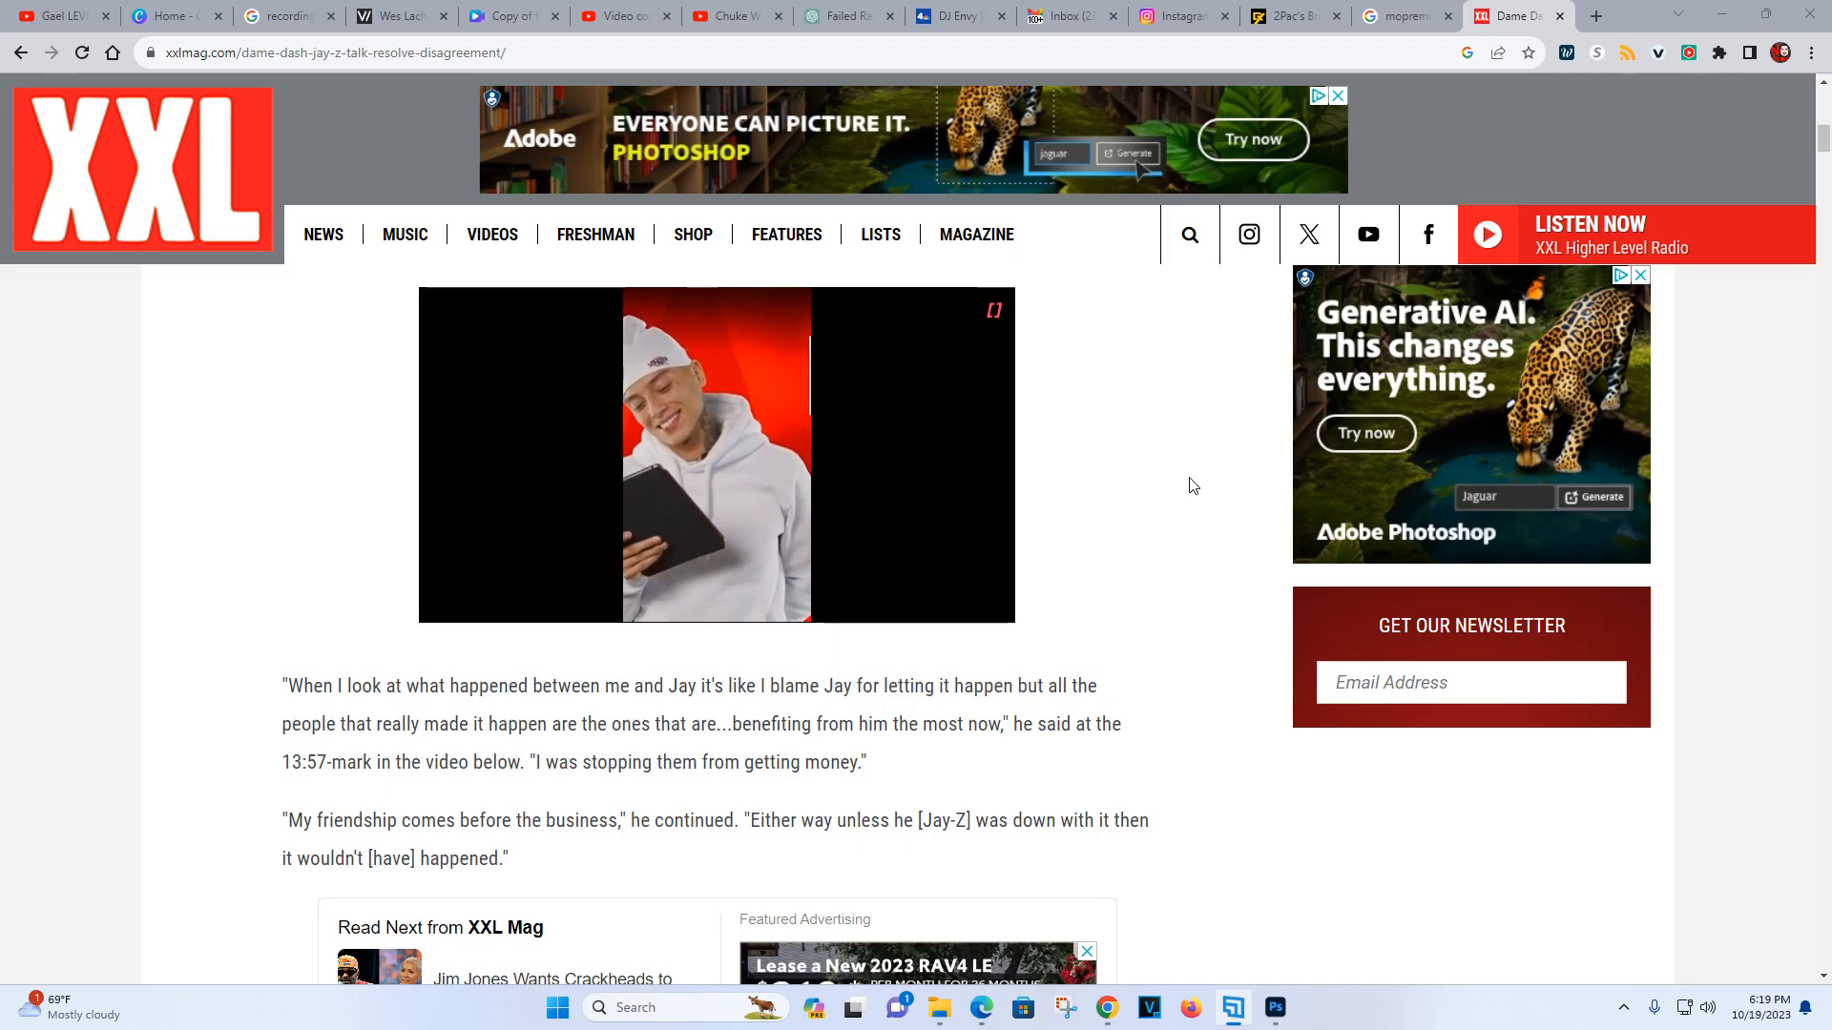
mouse_move(1284, 561)
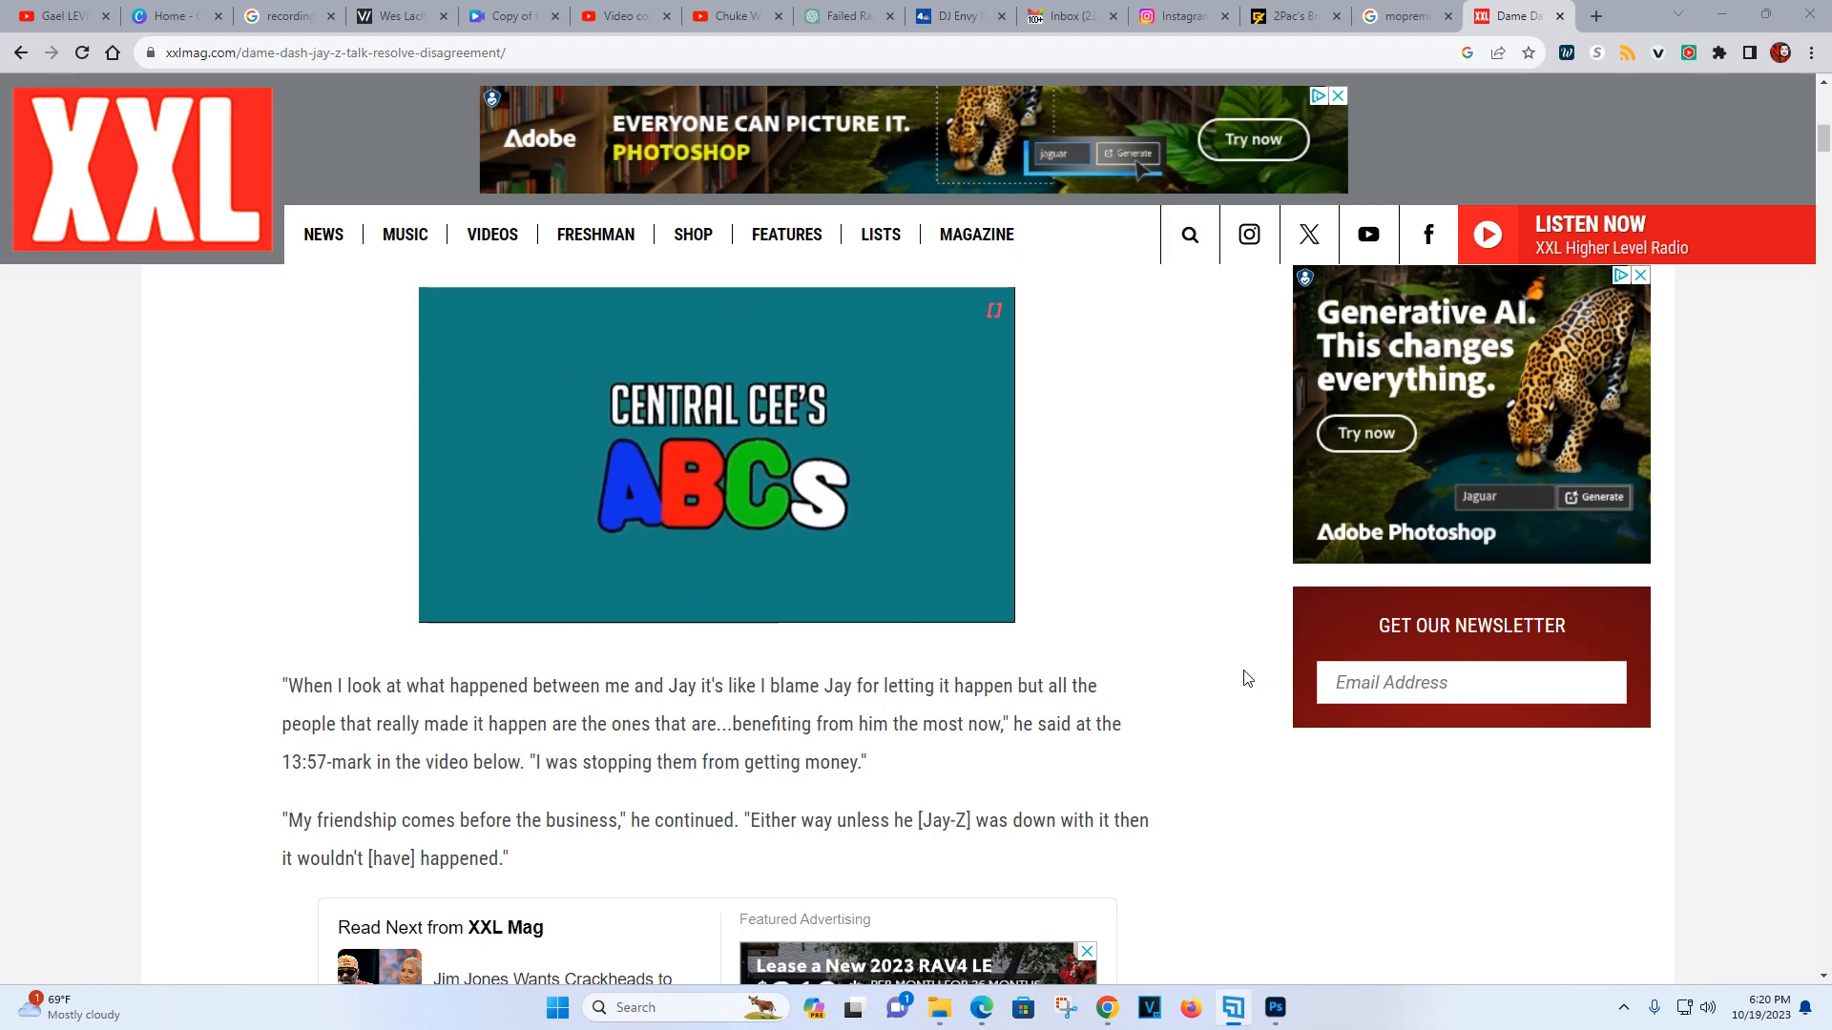
scroll("down", 3)
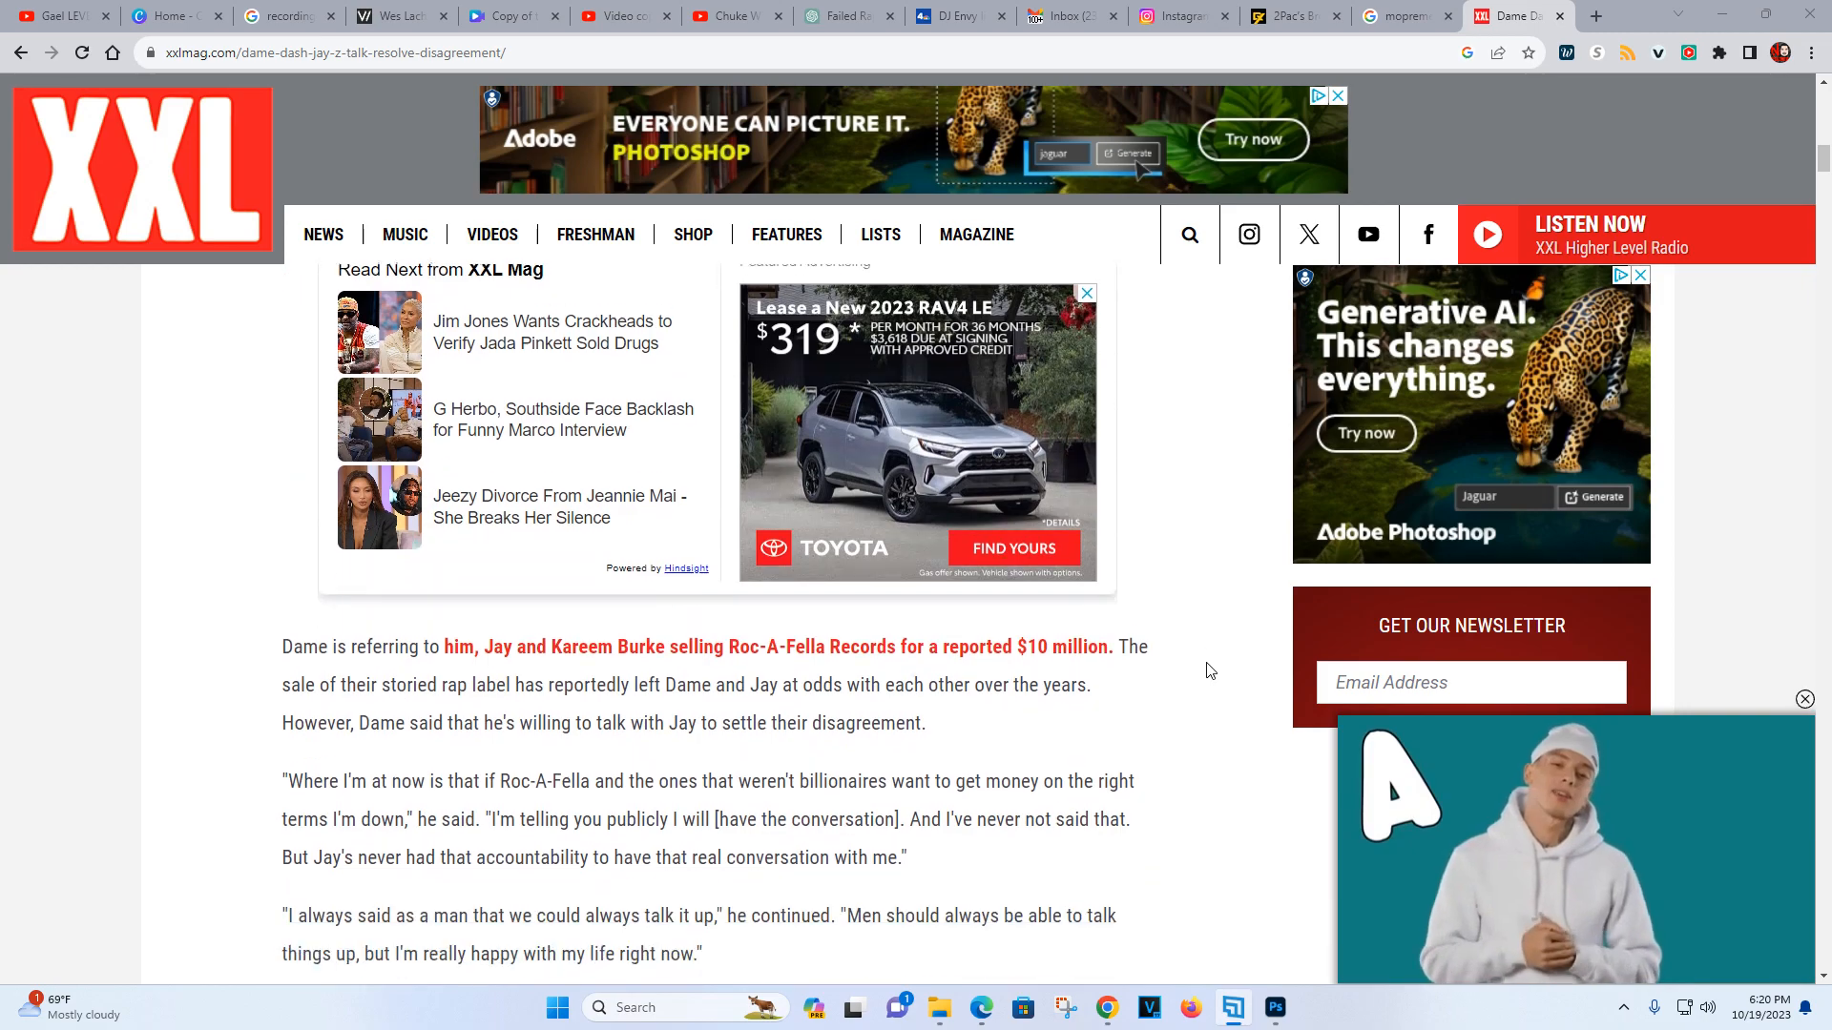
Scroll down to the embedded CEO Show interview about Jay-Z and Kanye West
scroll("down", 3)
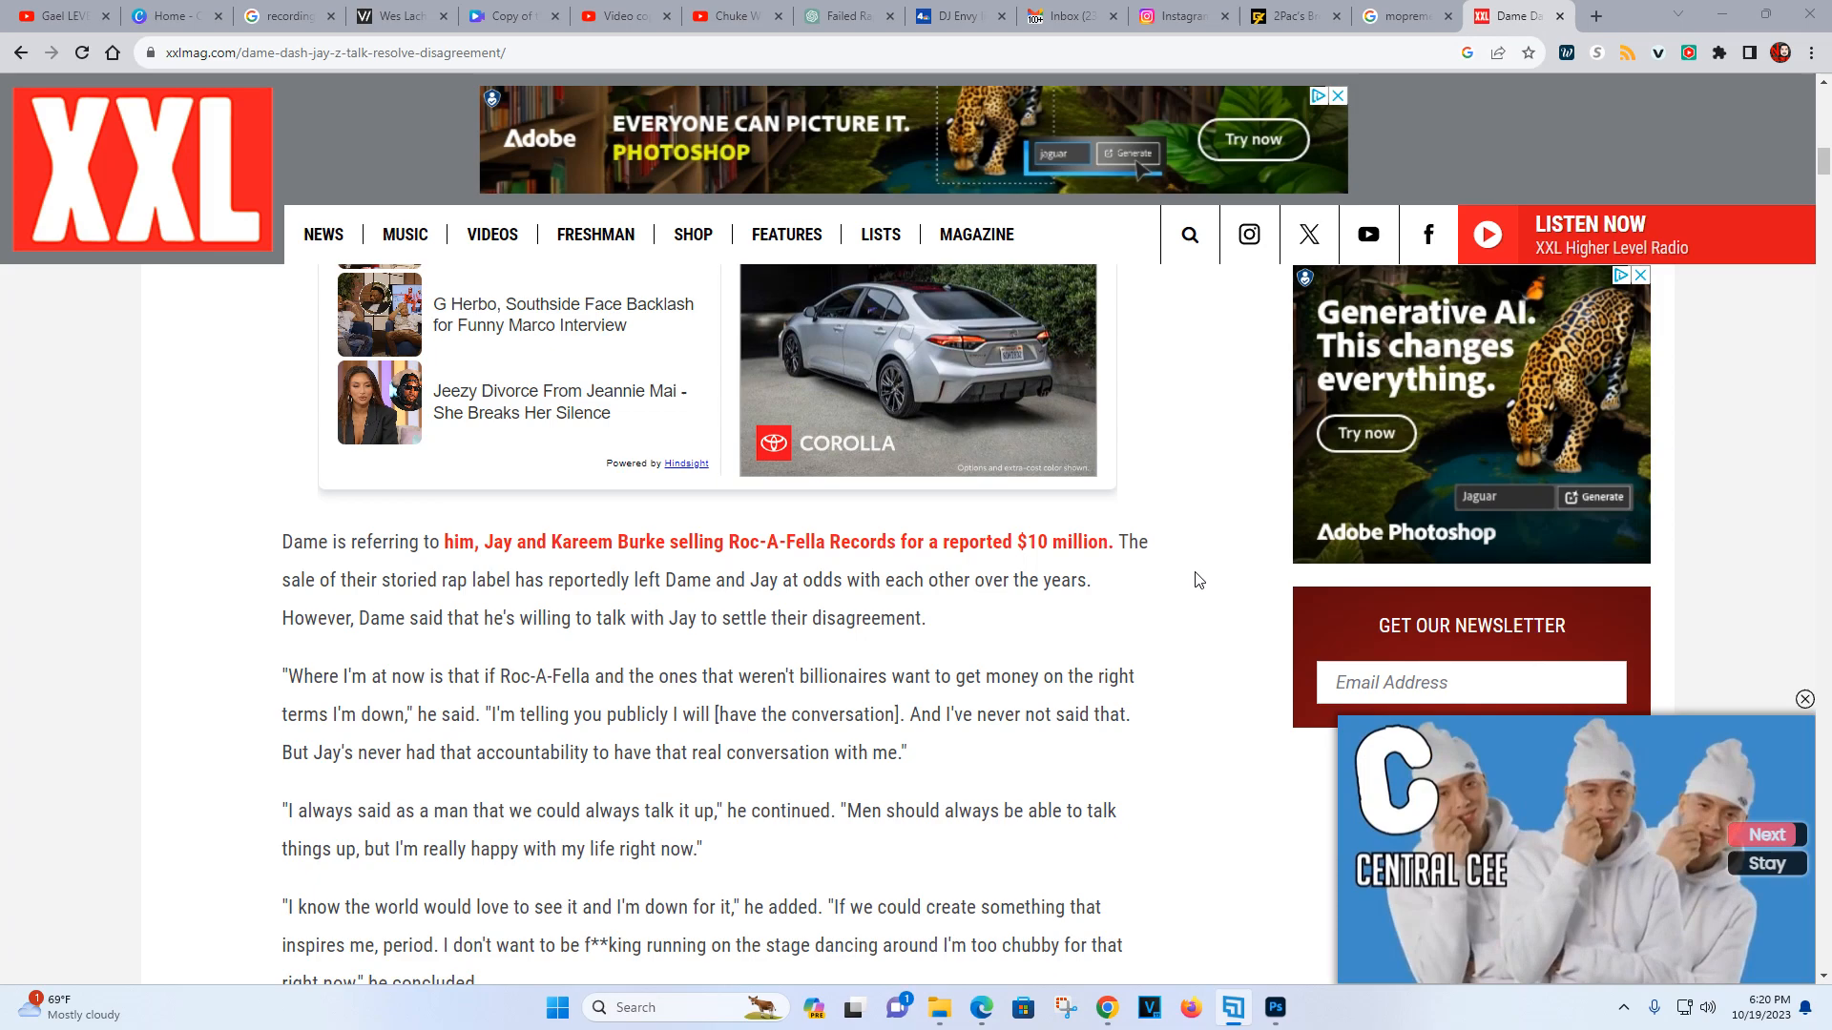
scroll("down", 3)
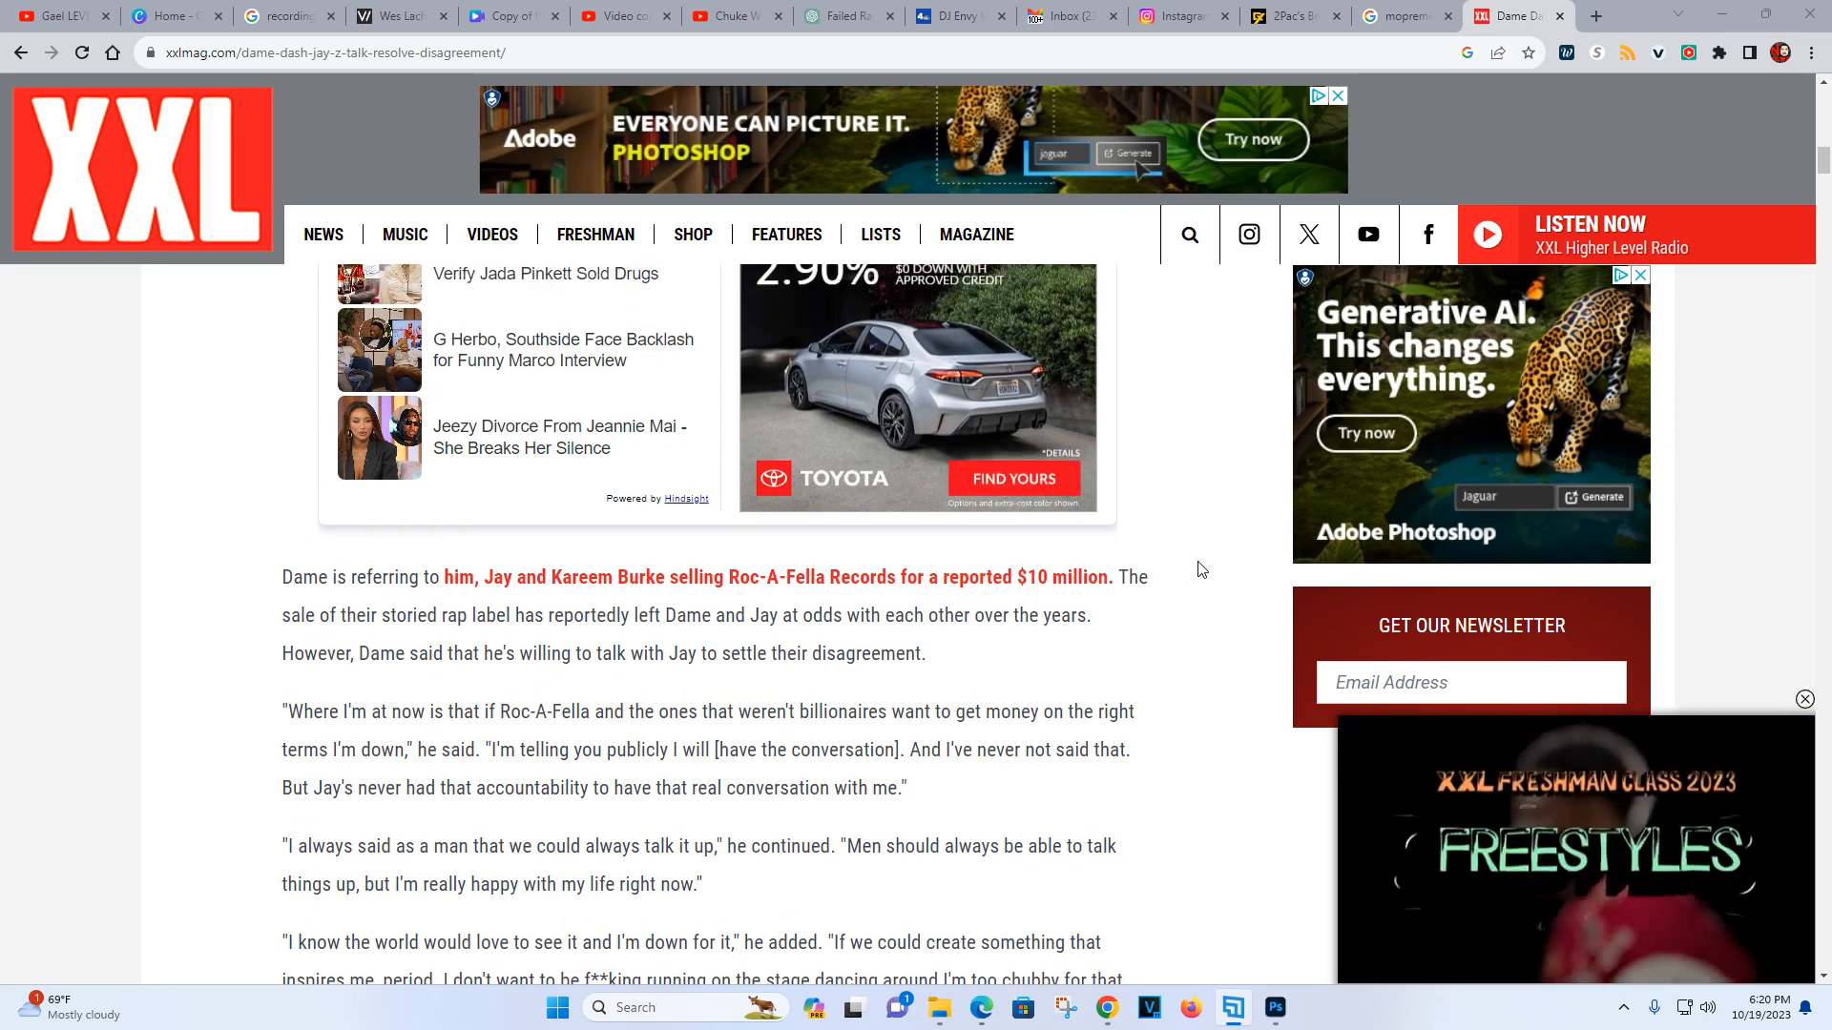
scroll("up", 3)
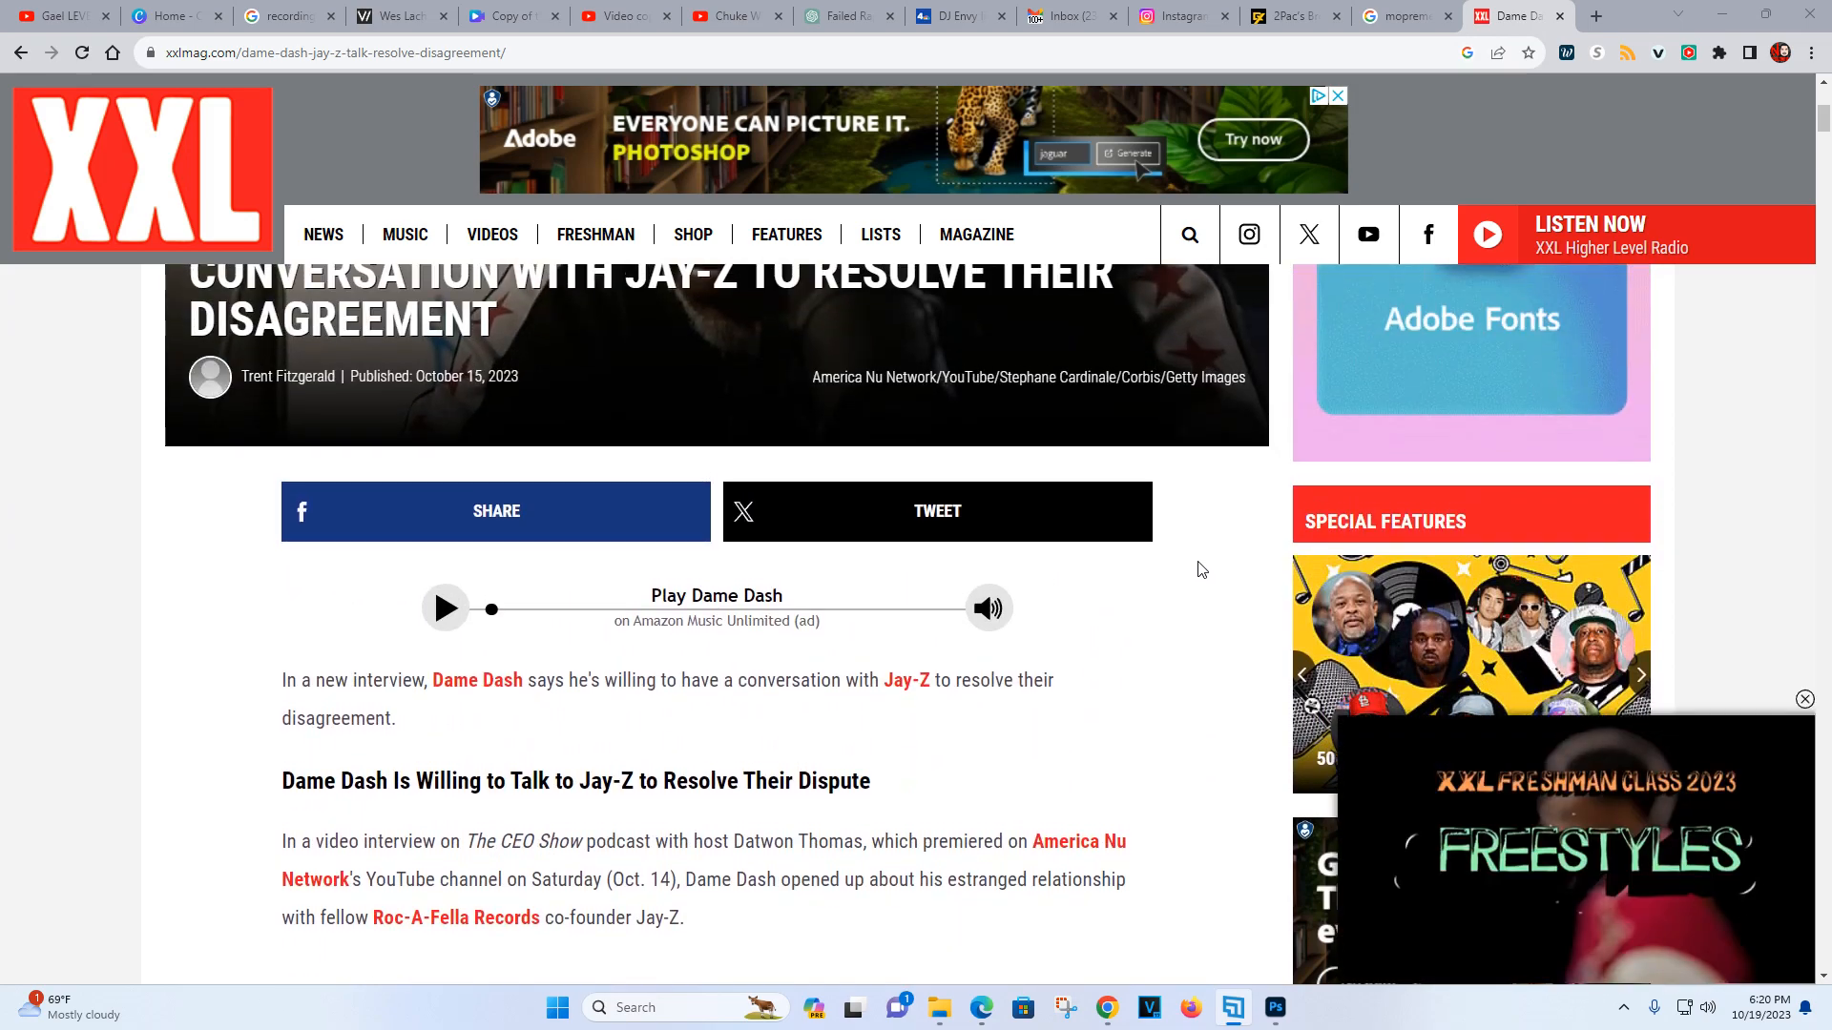
scroll("down", 3)
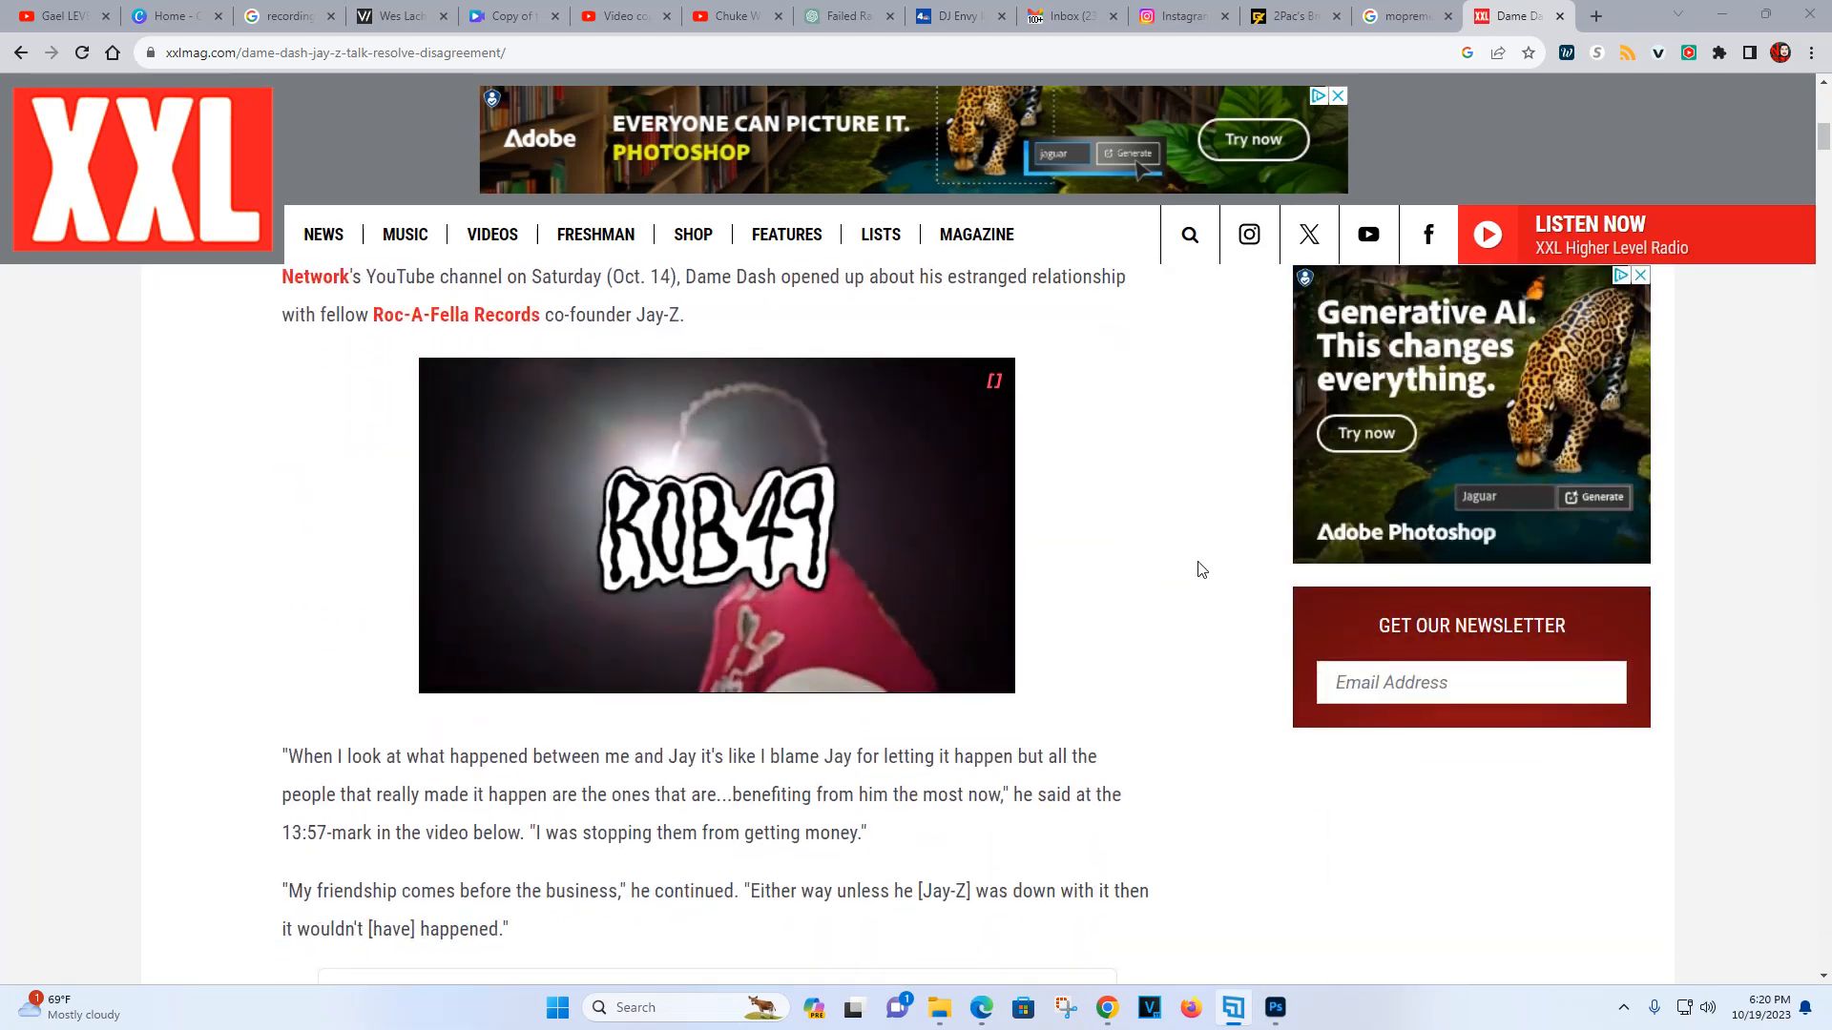
scroll("down", 3)
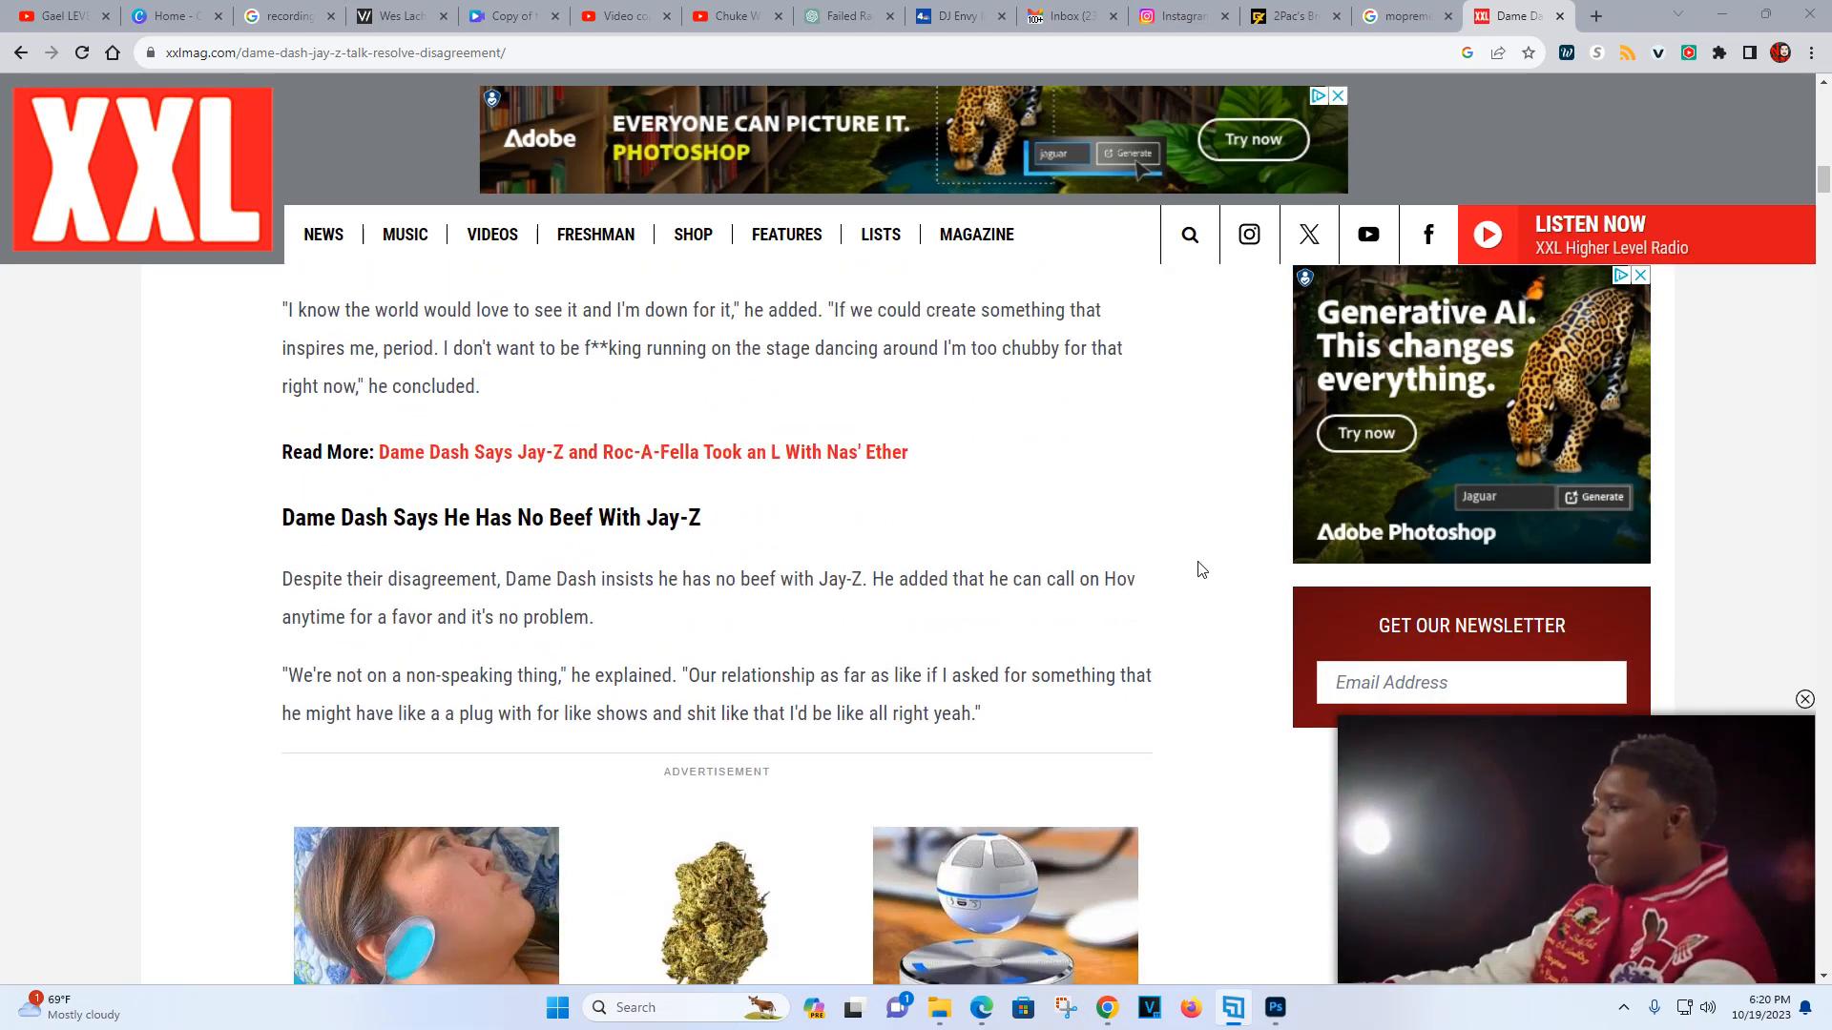
scroll("down", 3)
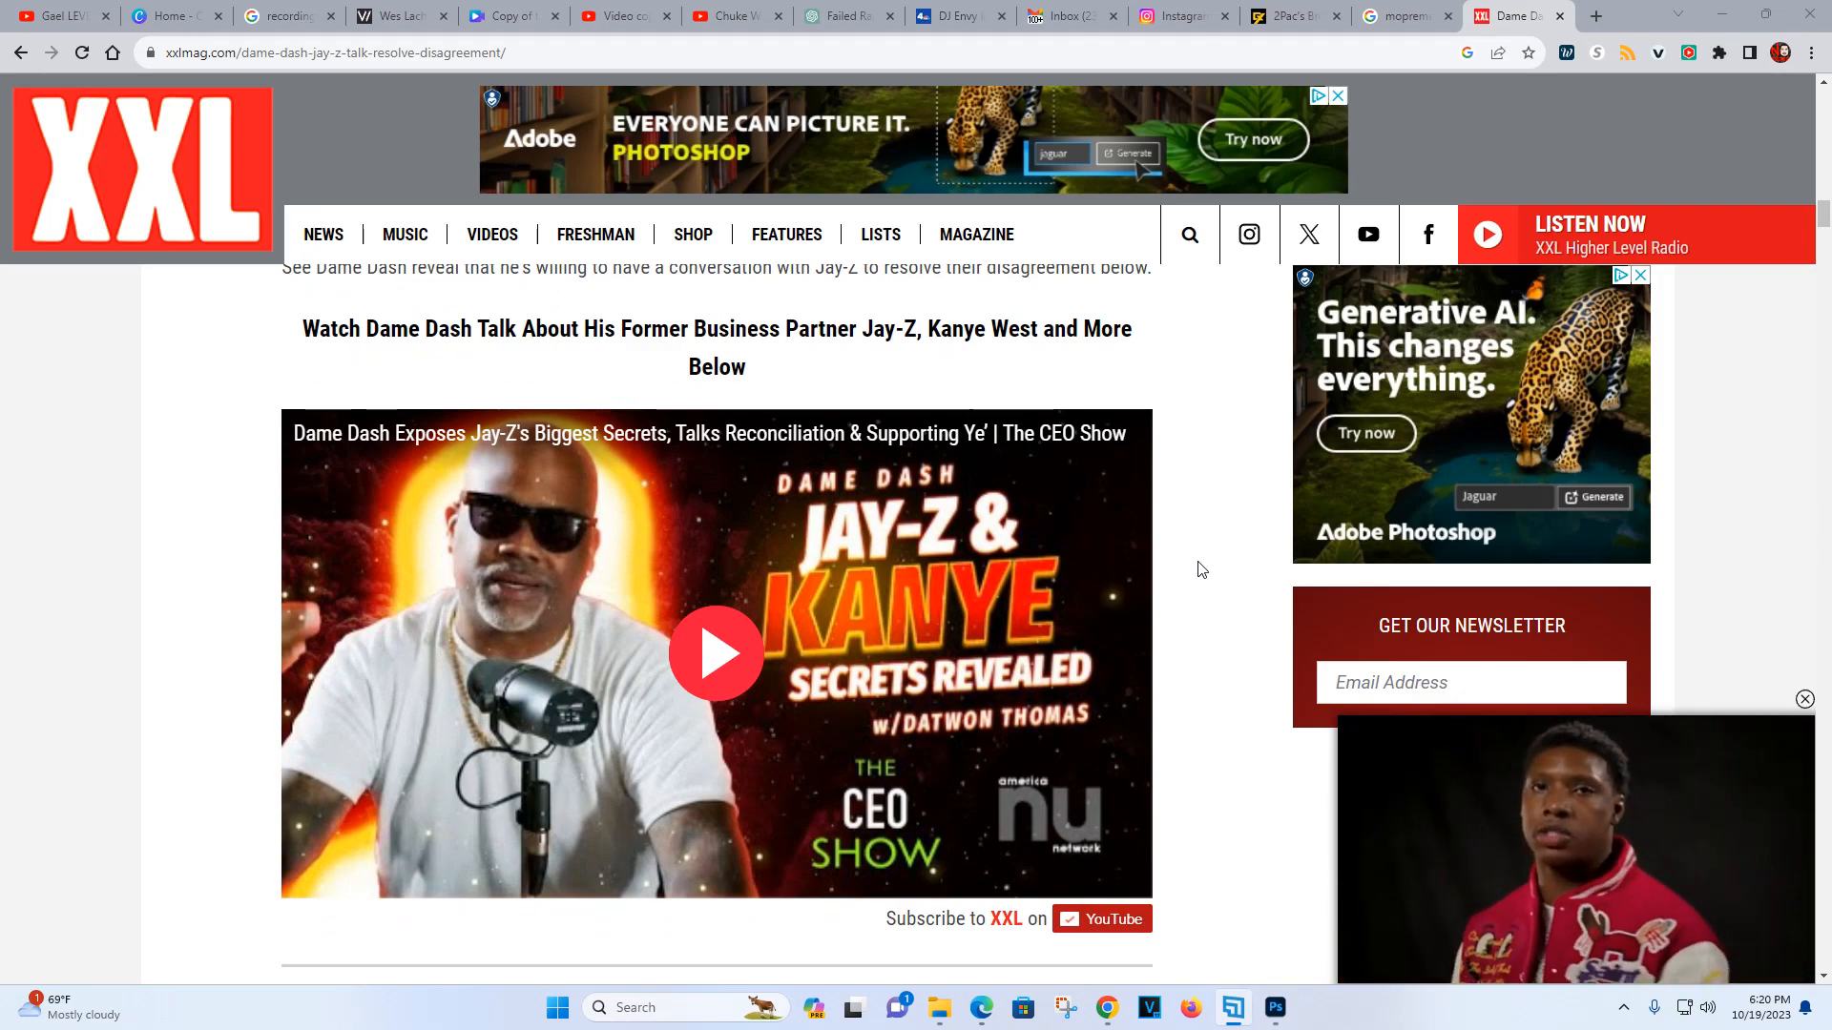
Scroll past the interview video, then back up to the No Beef With Jay-Z heading
scroll("down", 3)
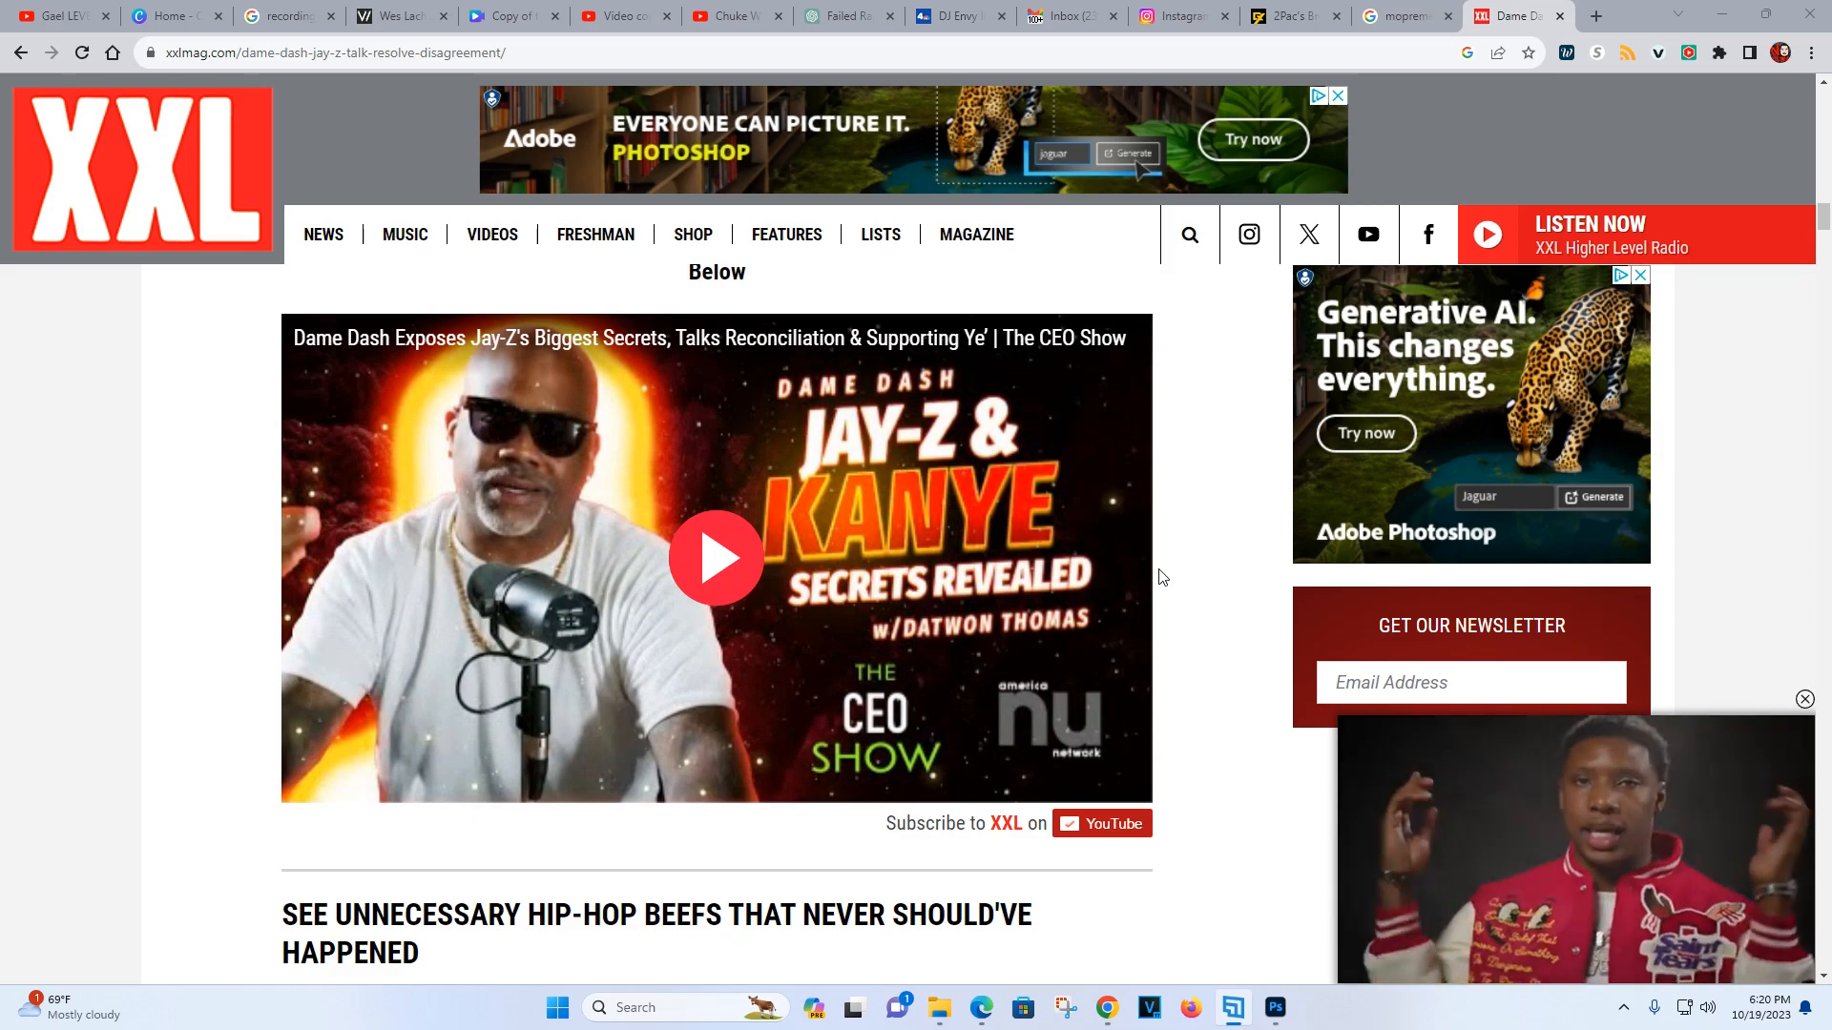
scroll("down", 3)
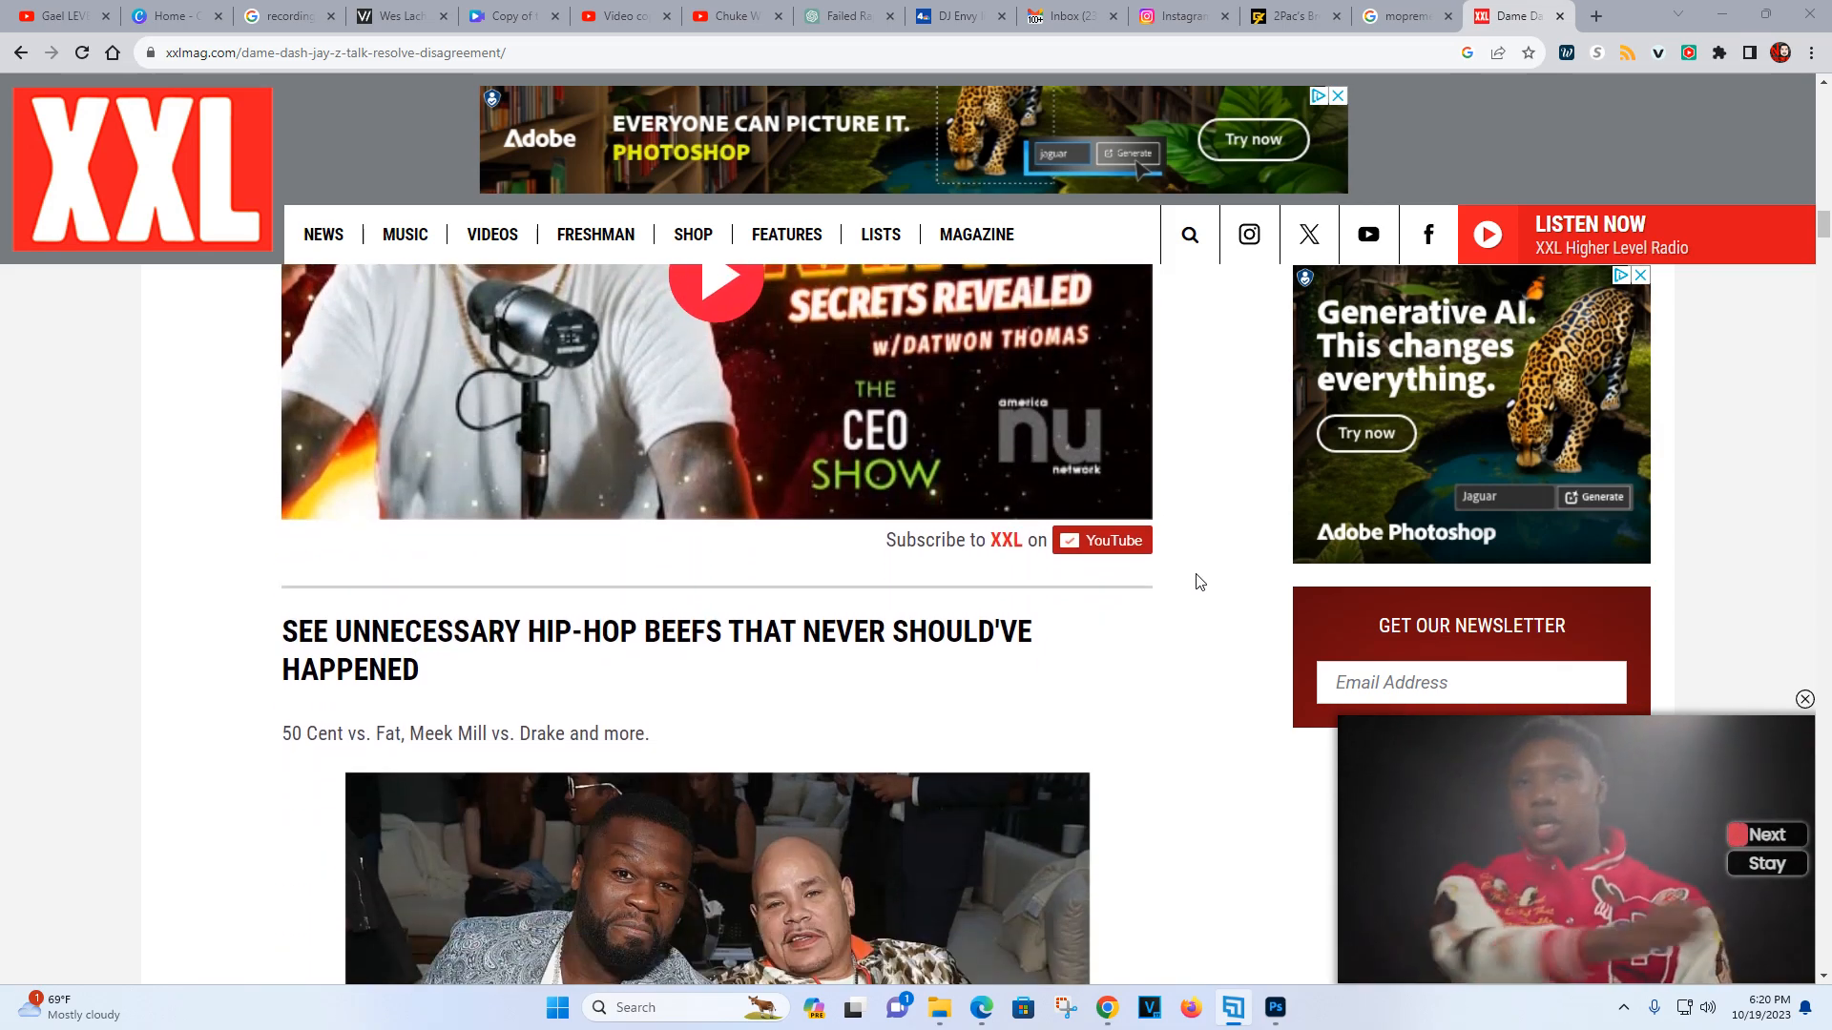
scroll("down", 3)
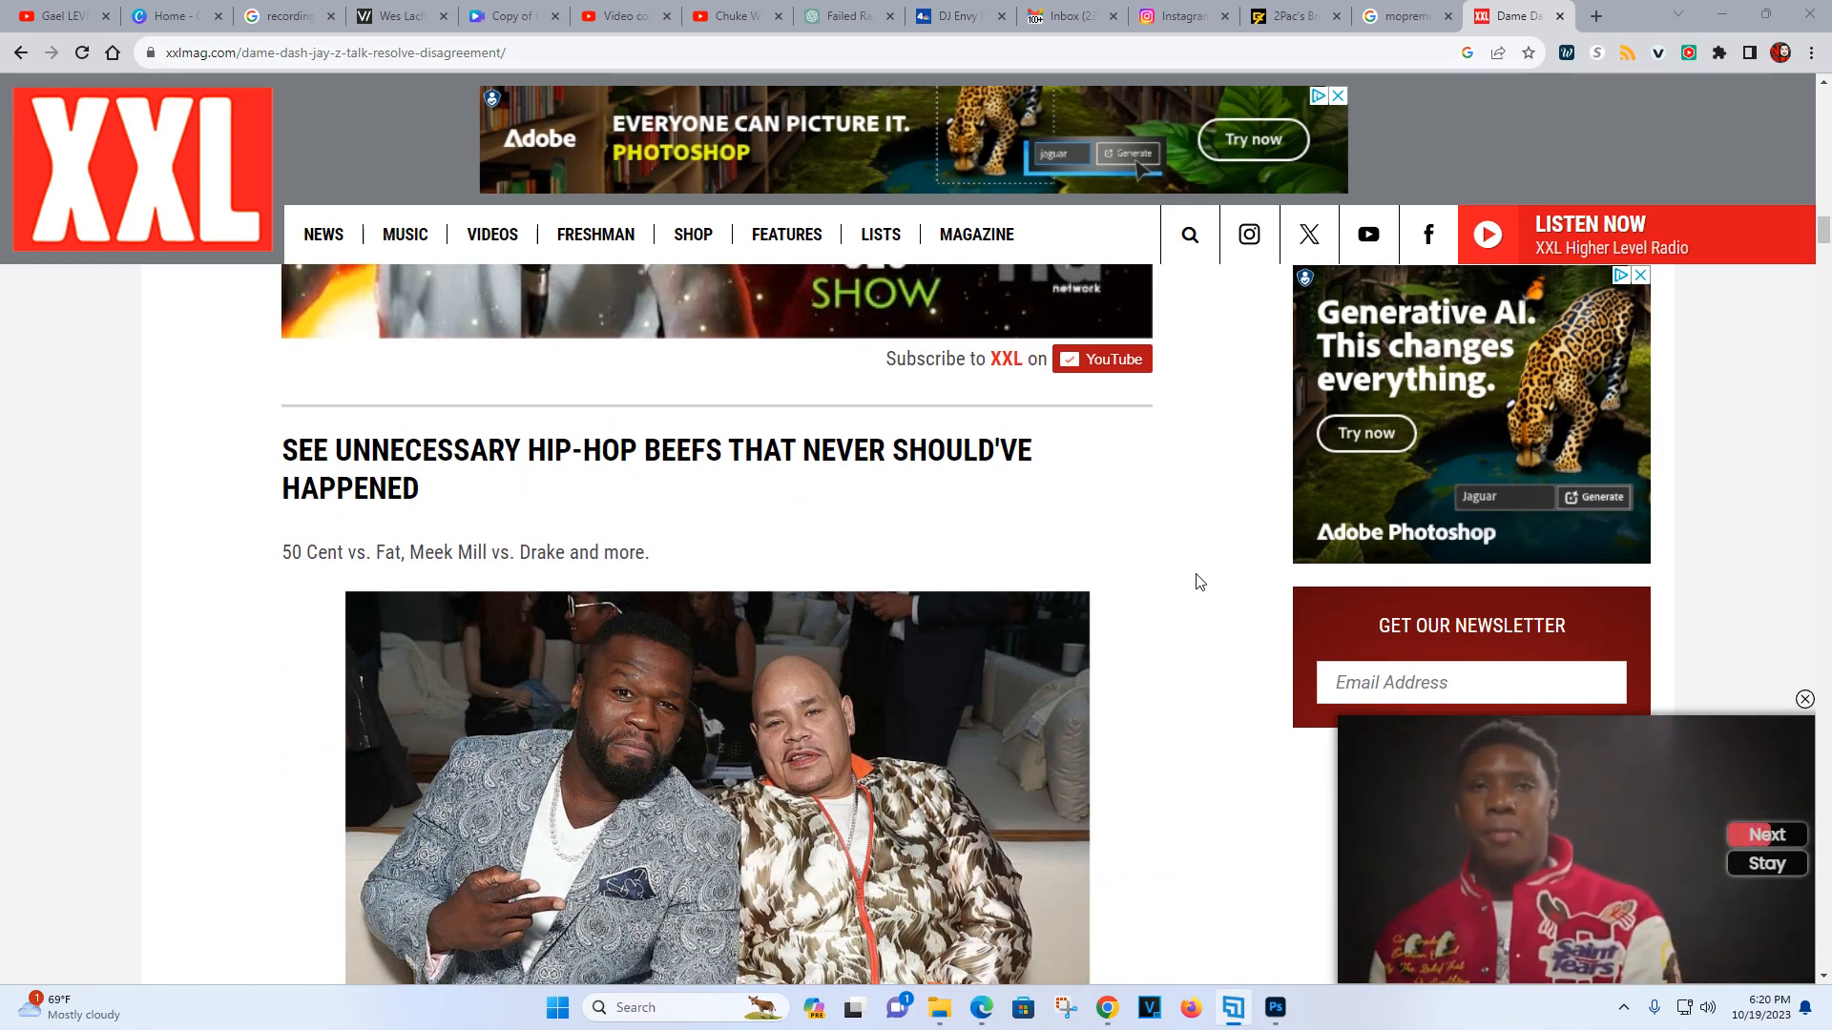
scroll("down", 3)
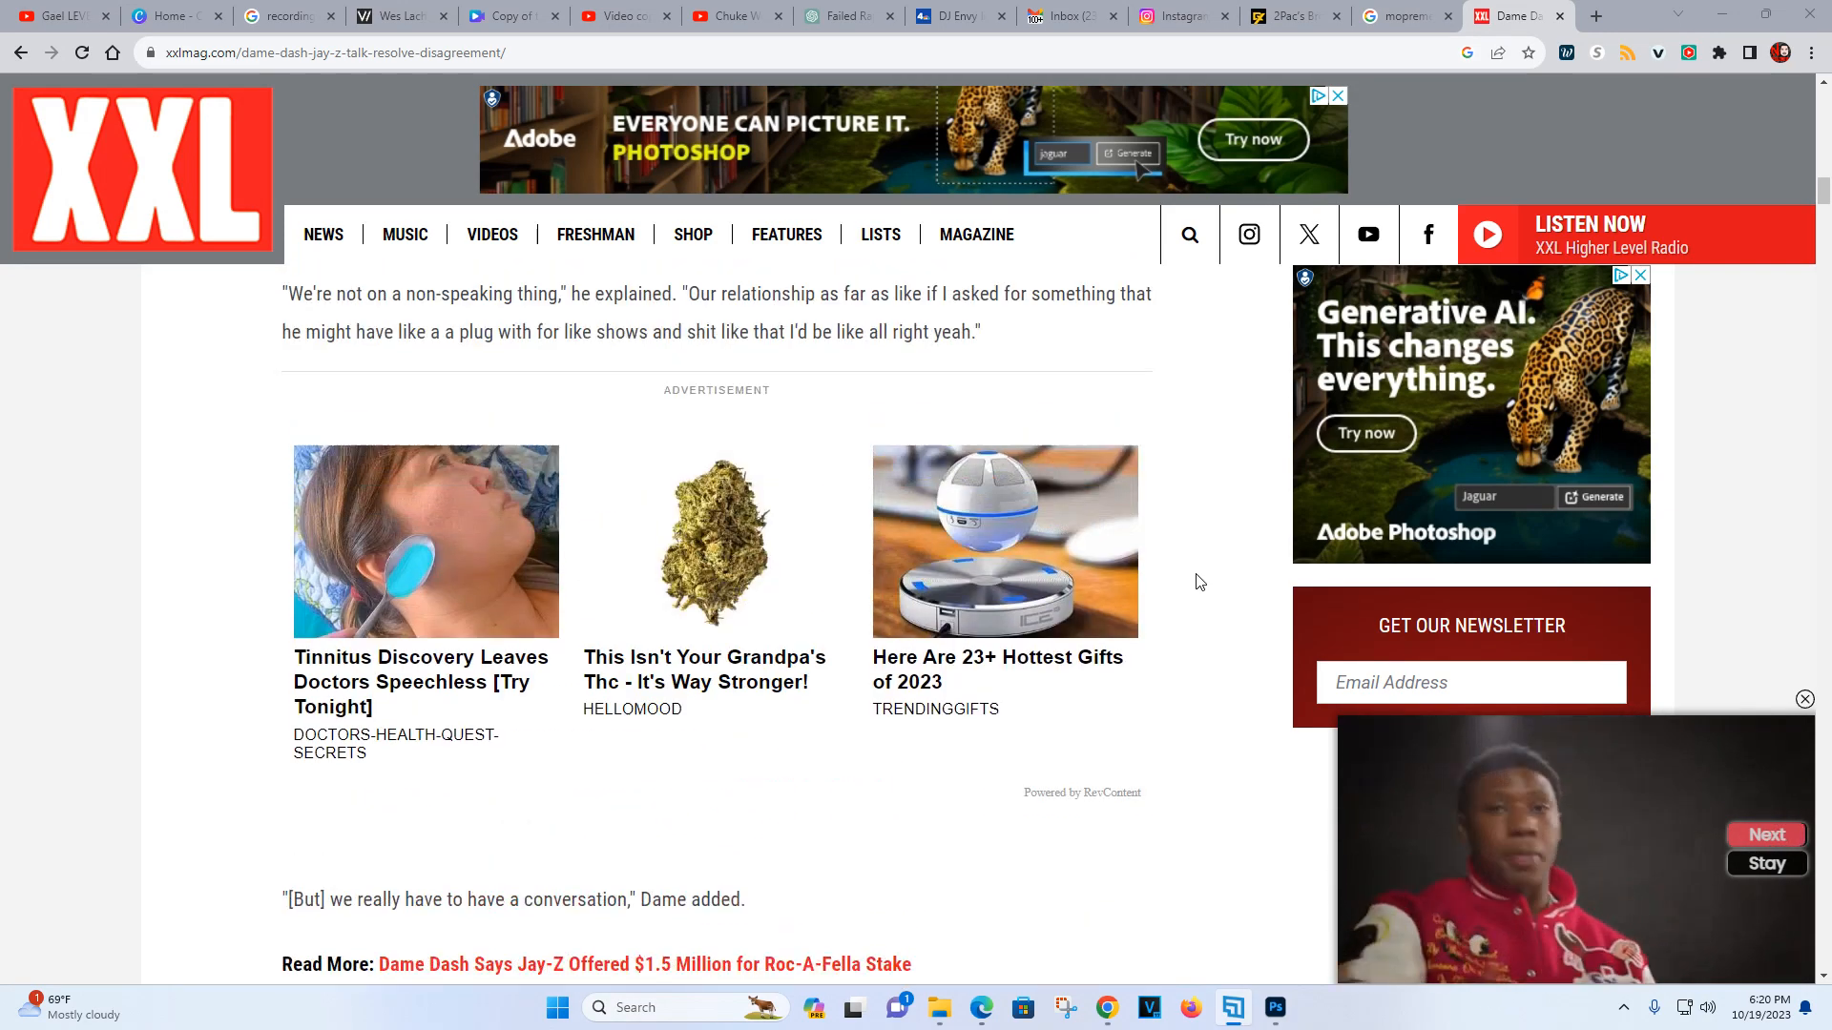
scroll("up", 3)
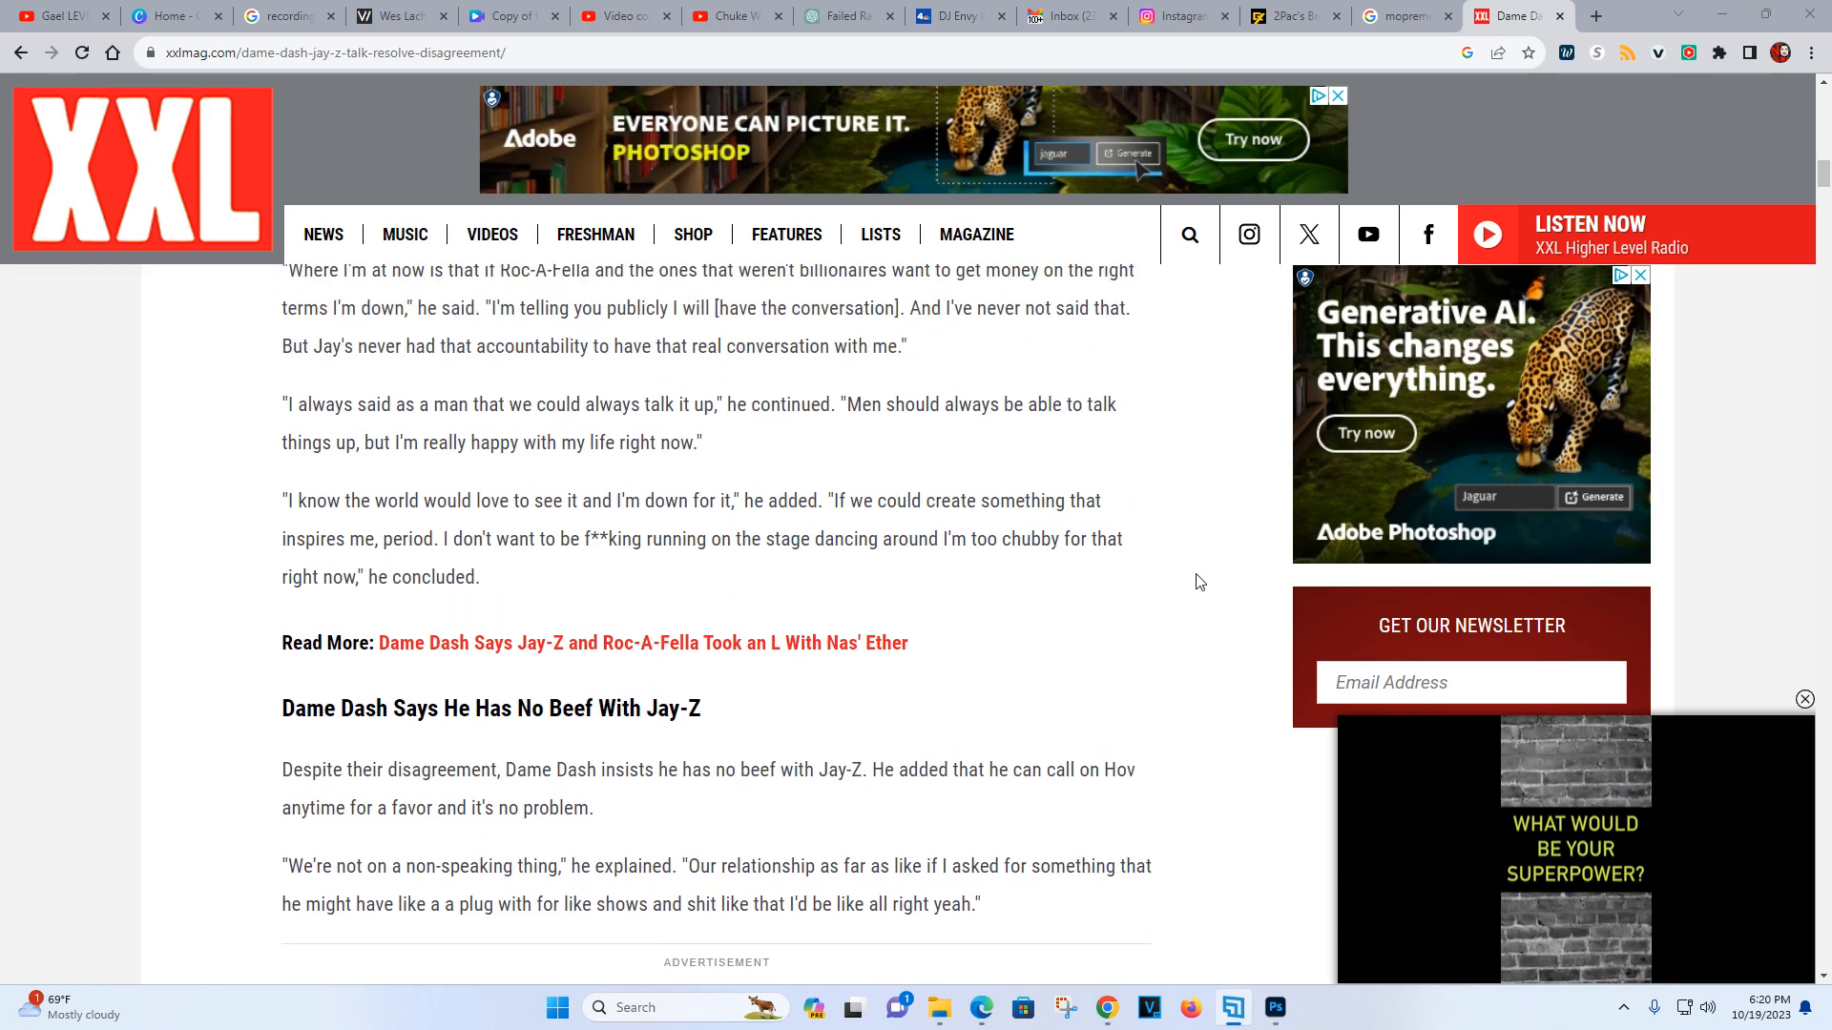
Scroll back up past the Roc-A-Fella sale paragraphs to Dame's quote blaming Jay
scroll("up", 3)
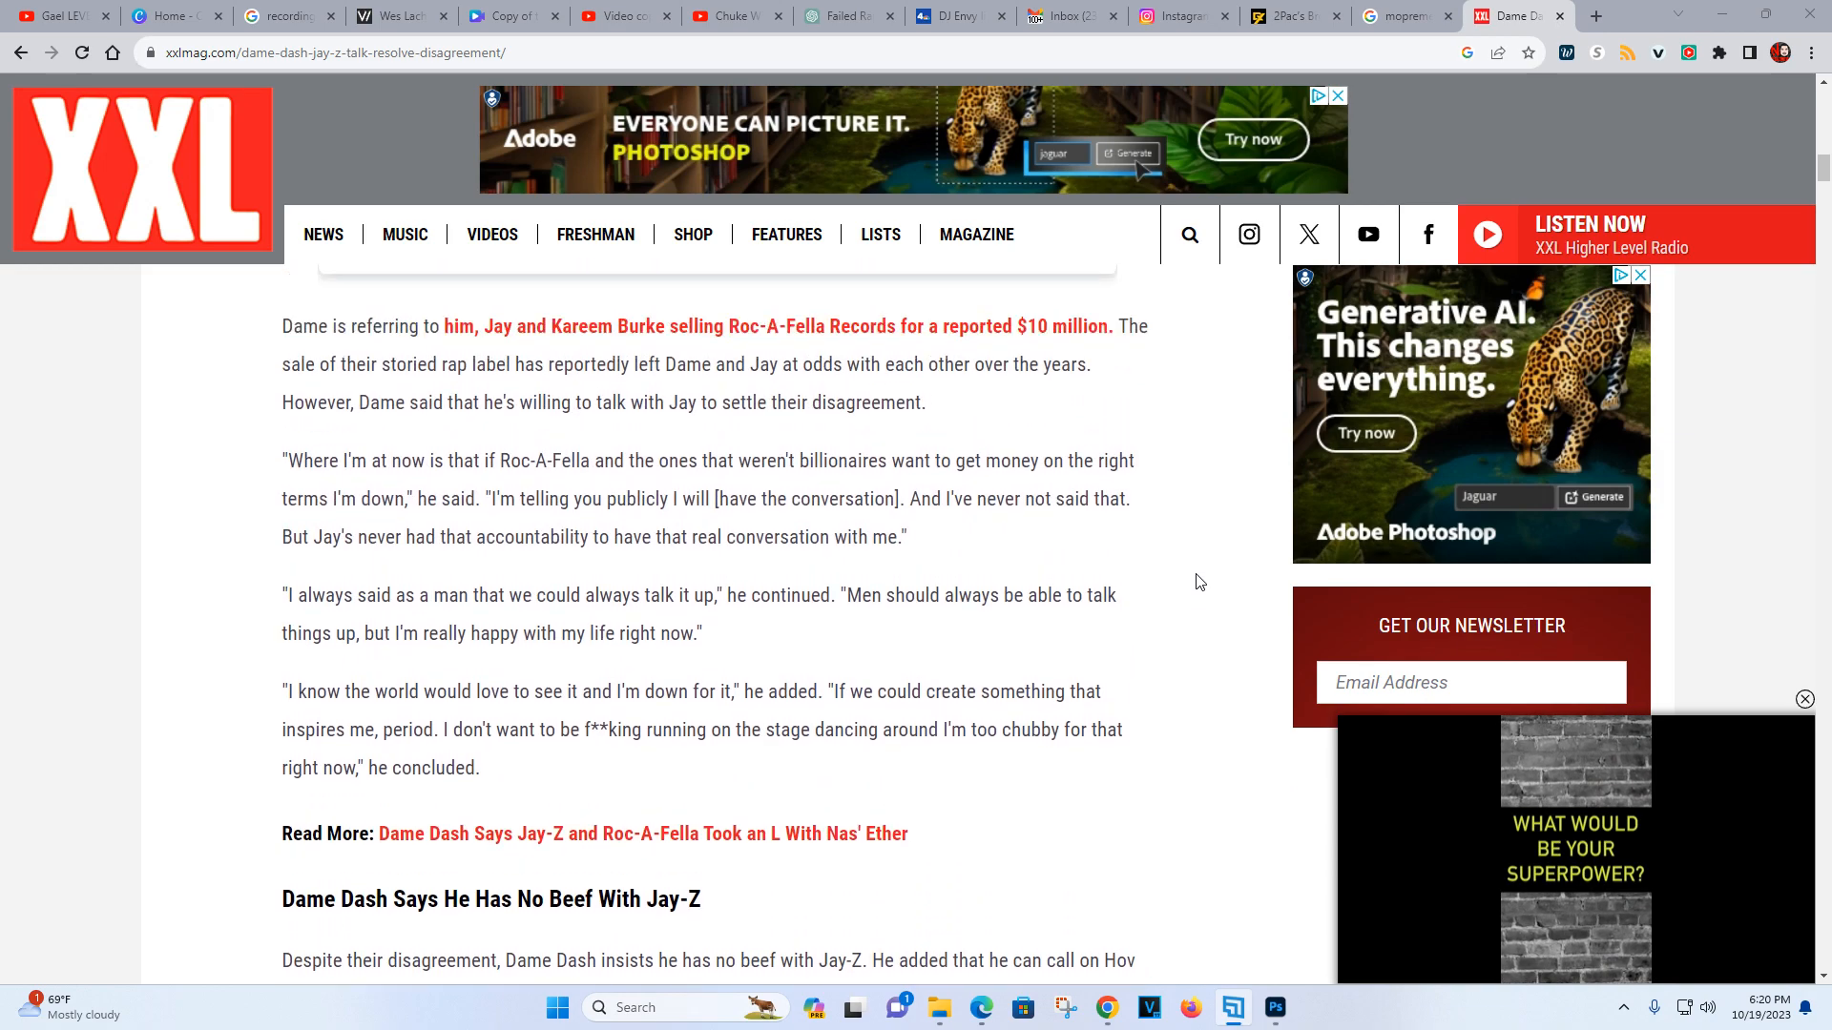
scroll("up", 3)
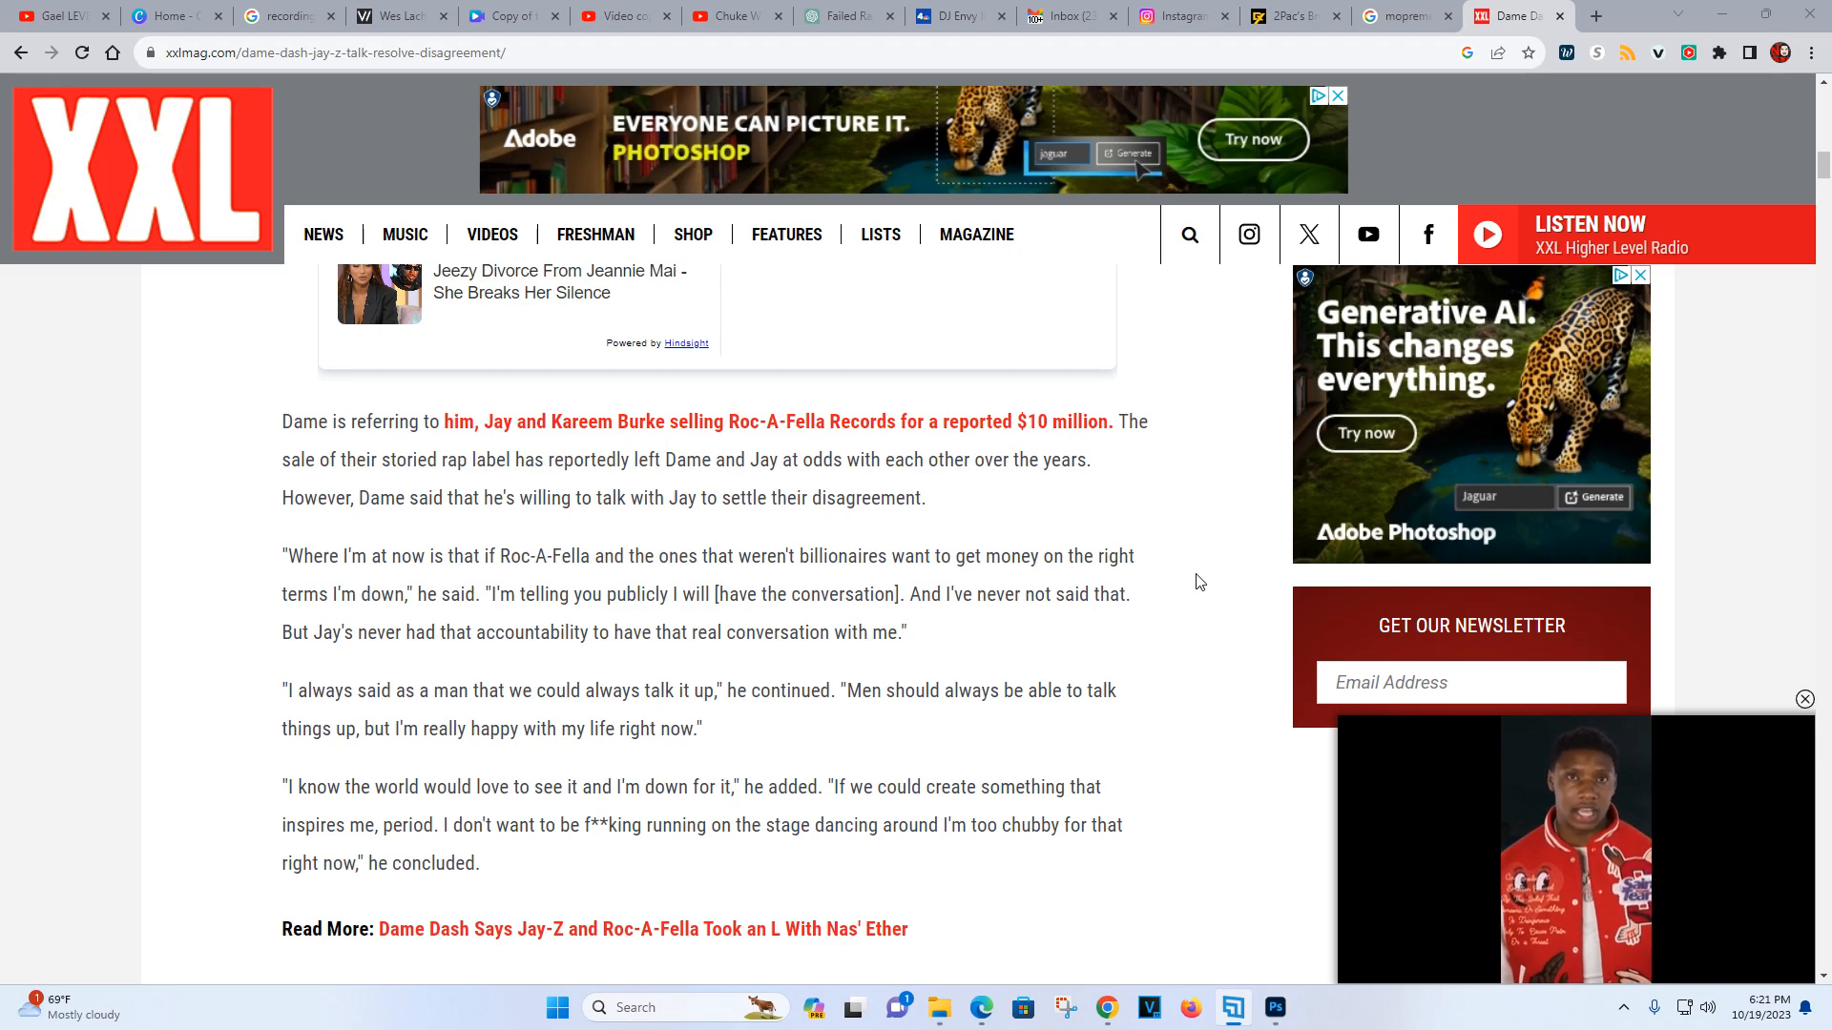
mouse_move(1213, 578)
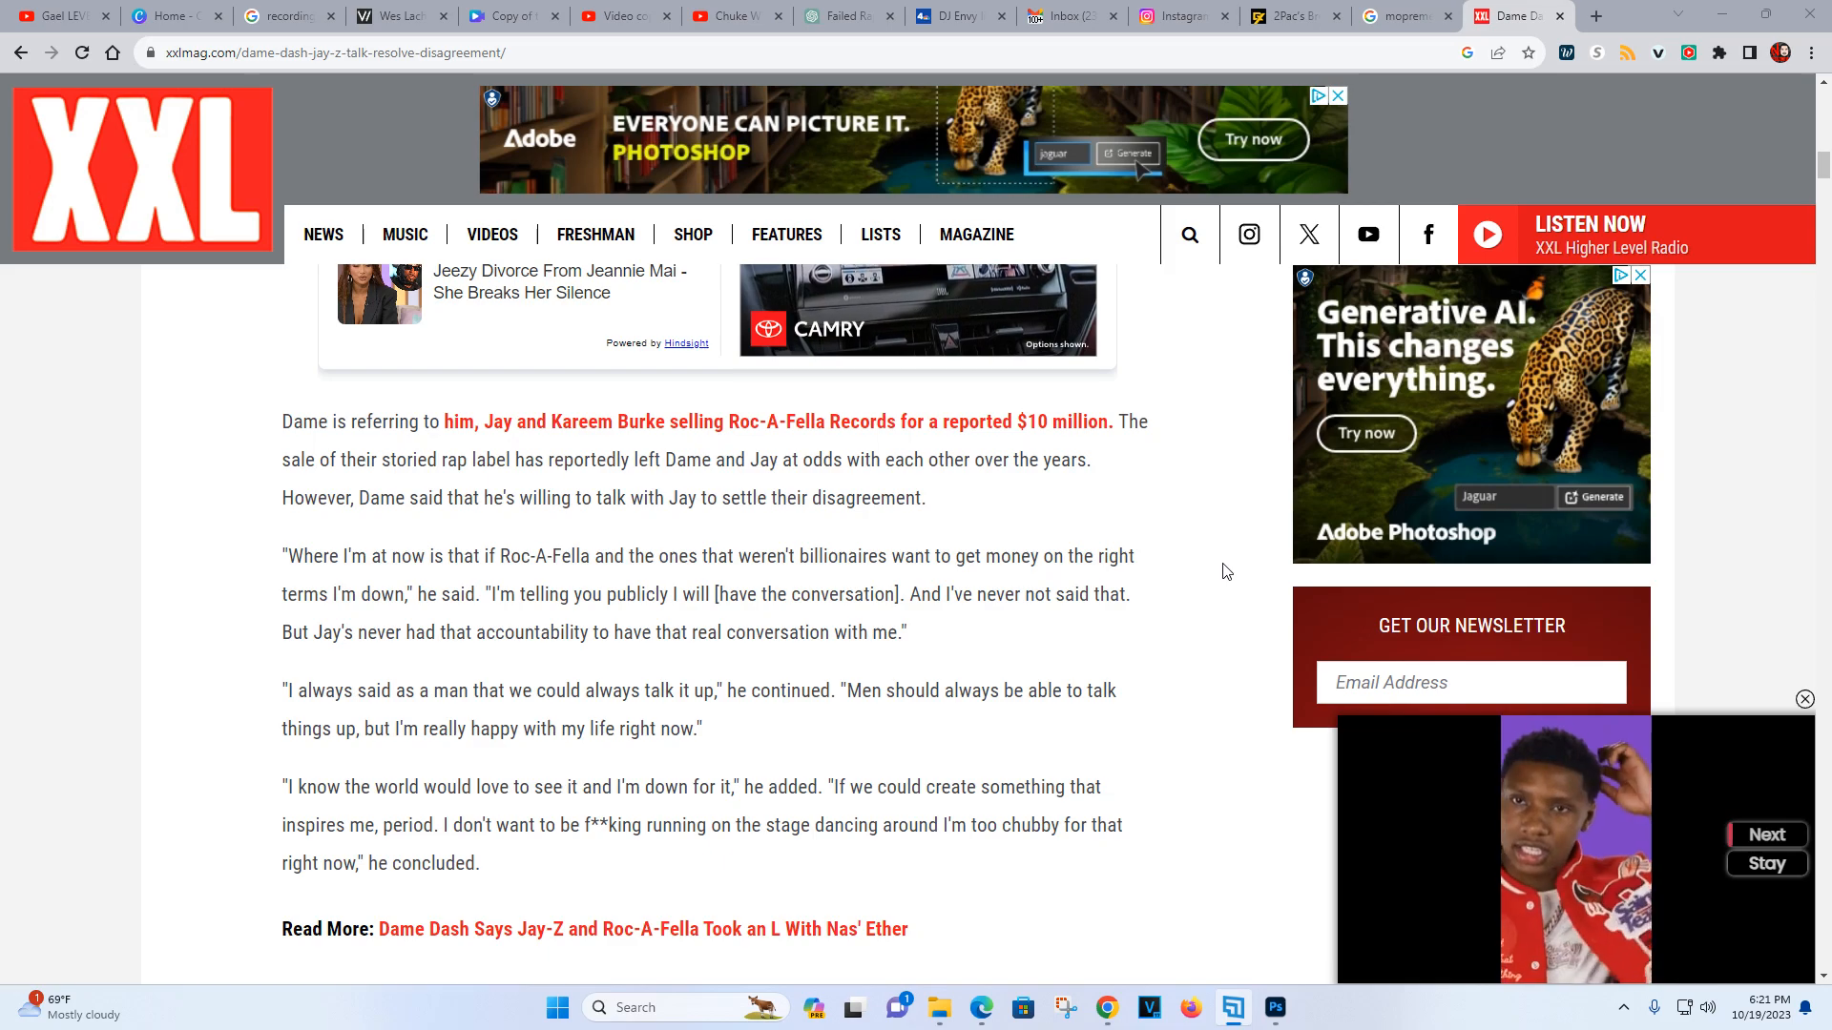
scroll("up", 3)
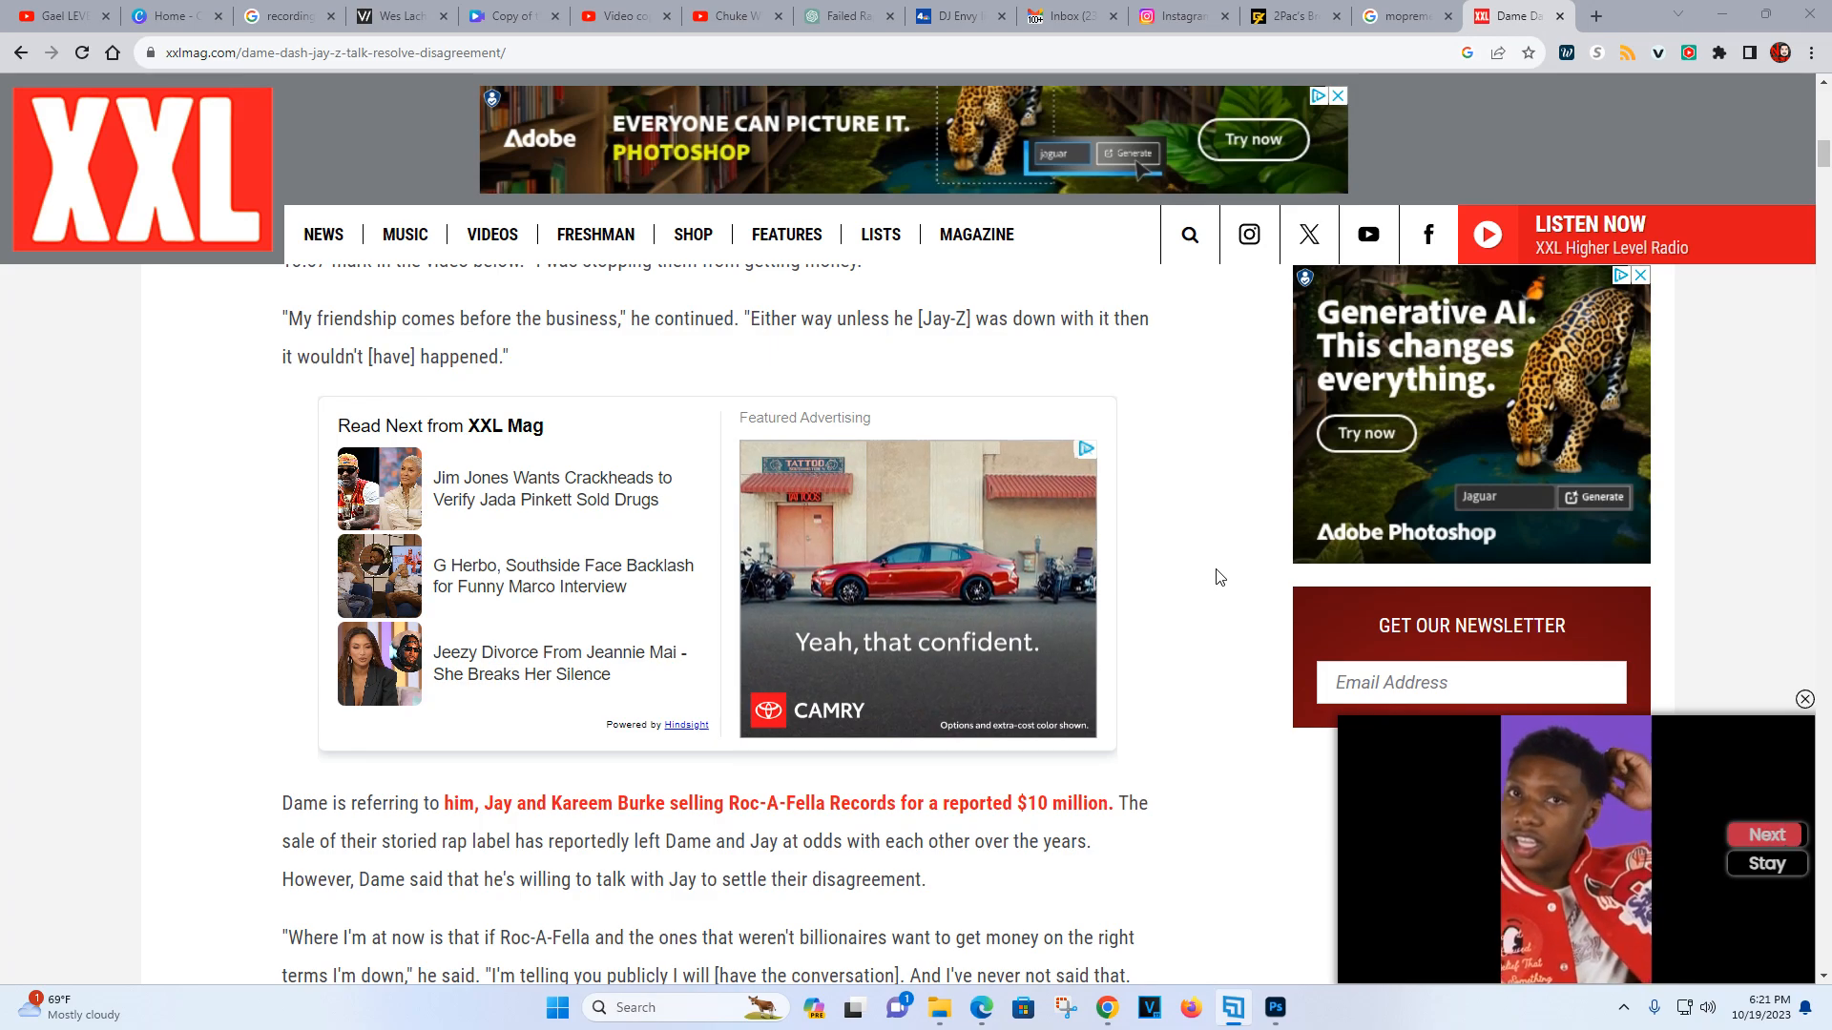
scroll("up", 3)
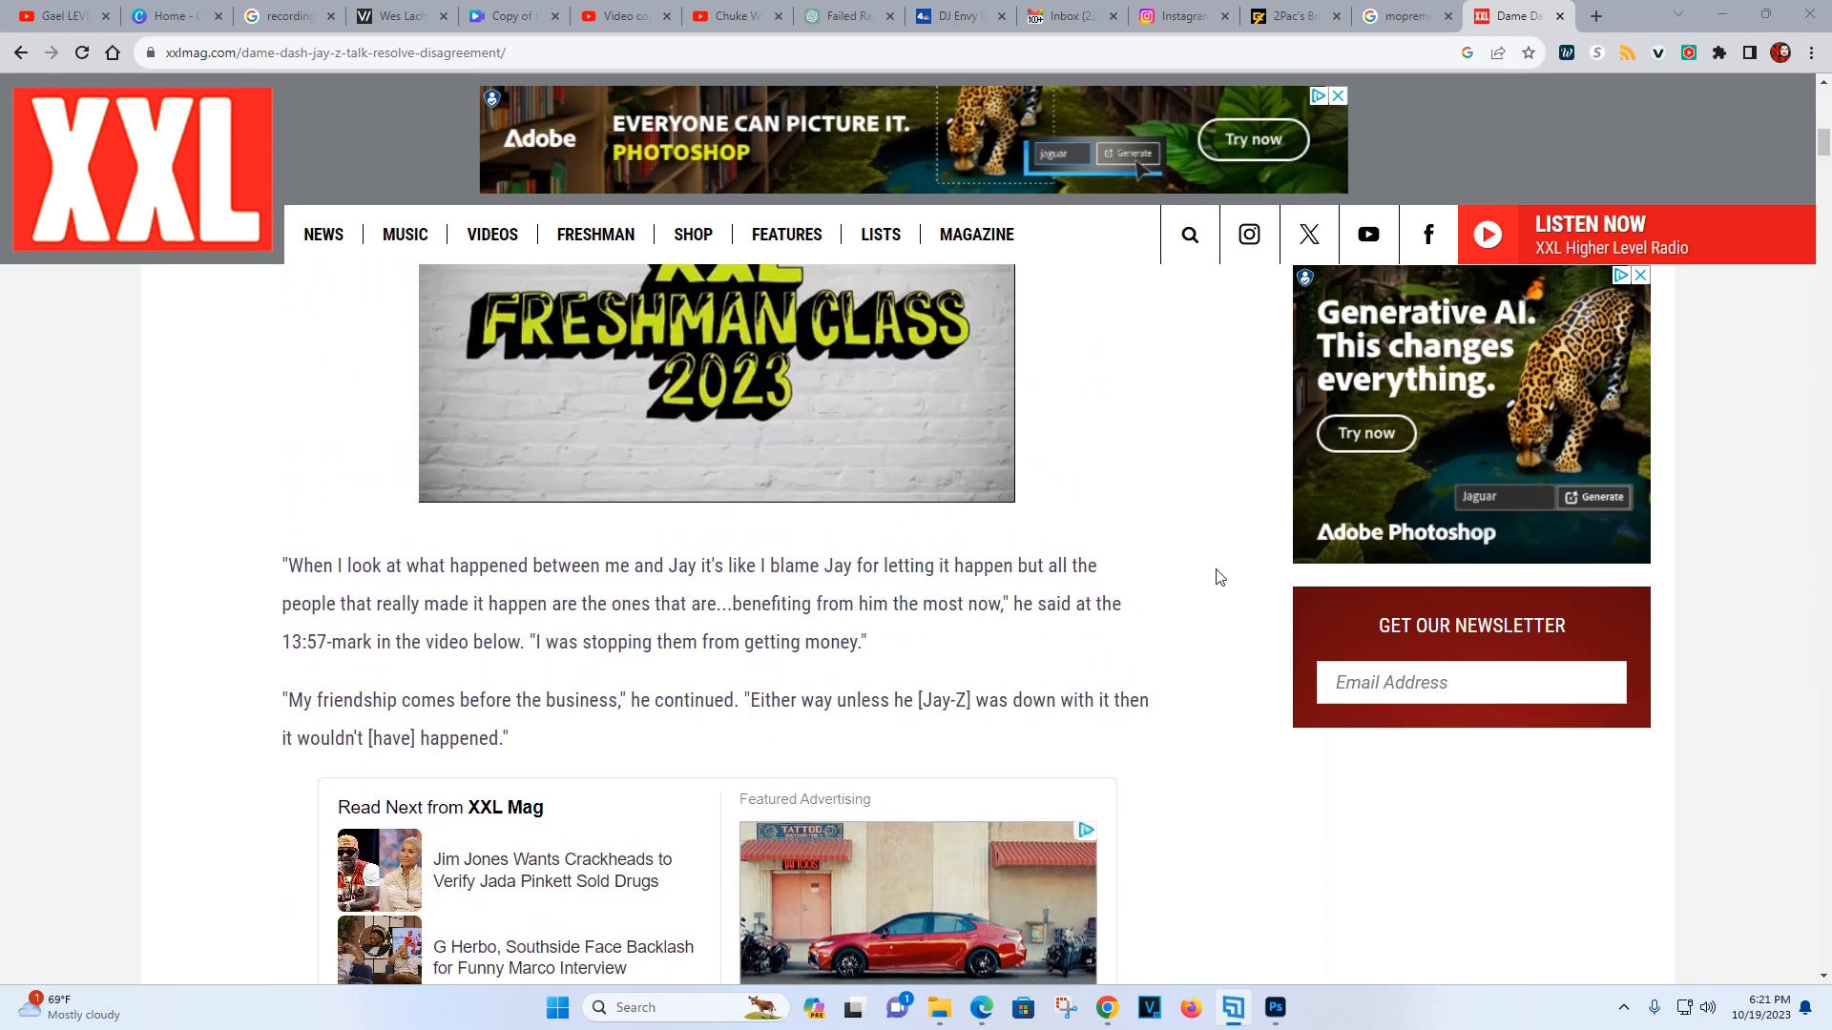